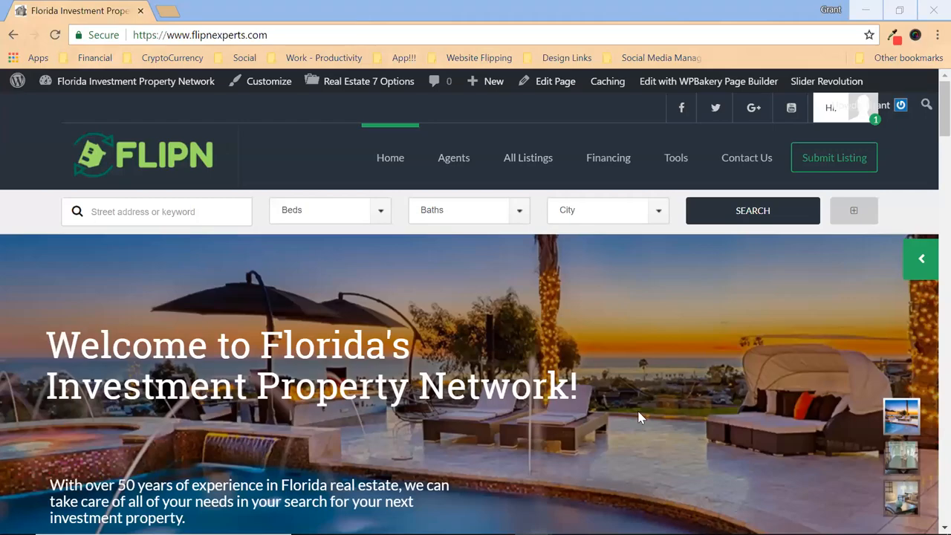
pyautogui.moveTo(416, 284)
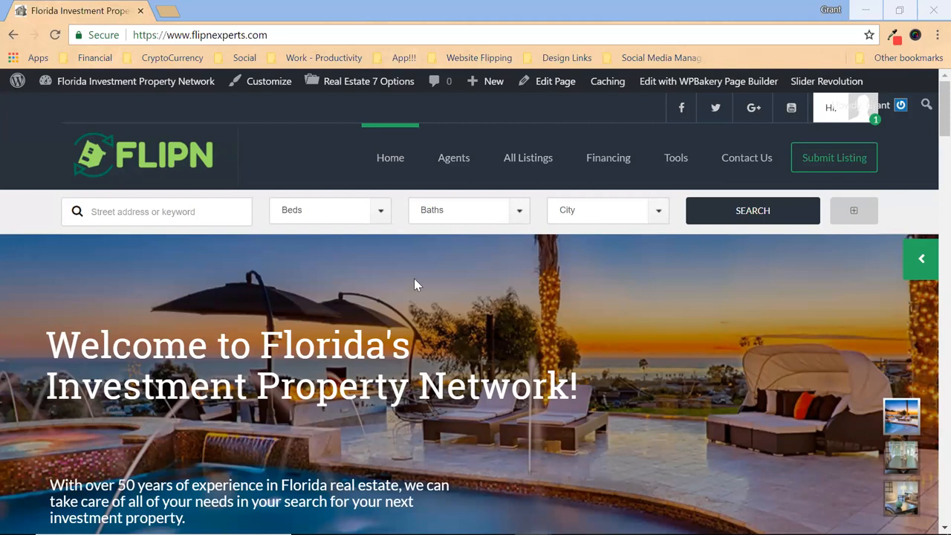
pyautogui.moveTo(435, 420)
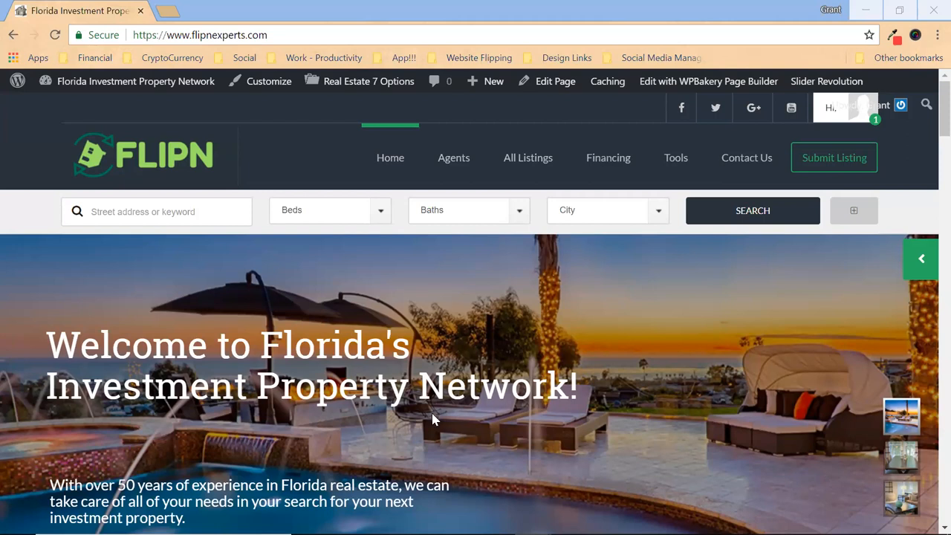
pyautogui.moveTo(356, 339)
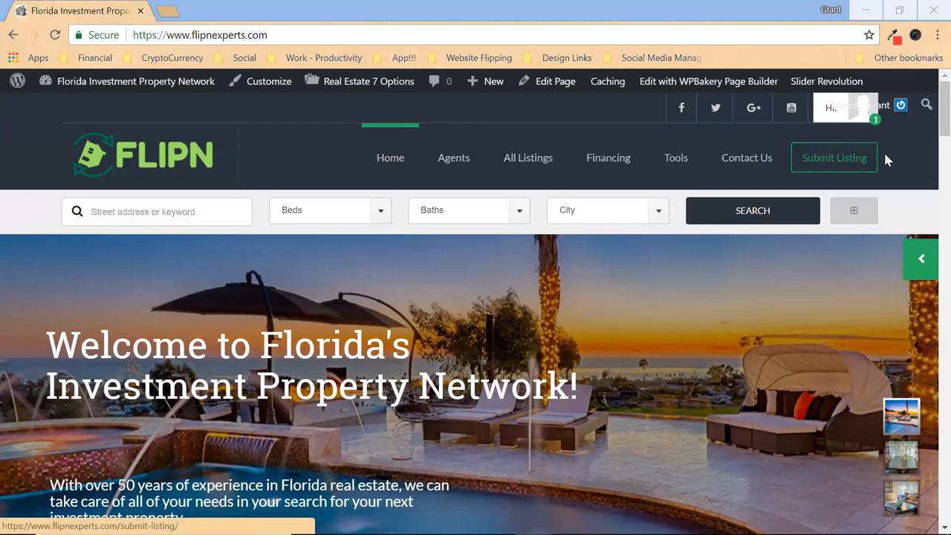
pyautogui.moveTo(834, 157)
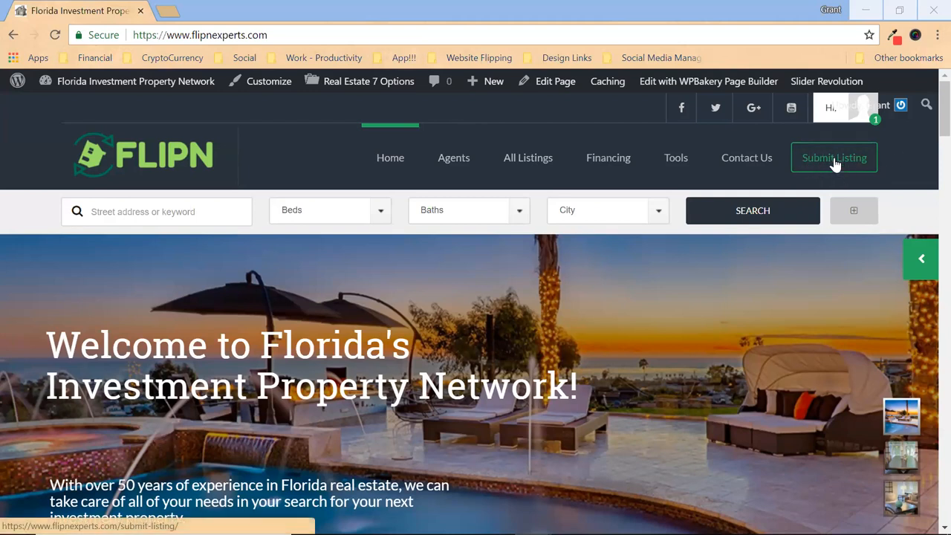
pyautogui.moveTo(862, 149)
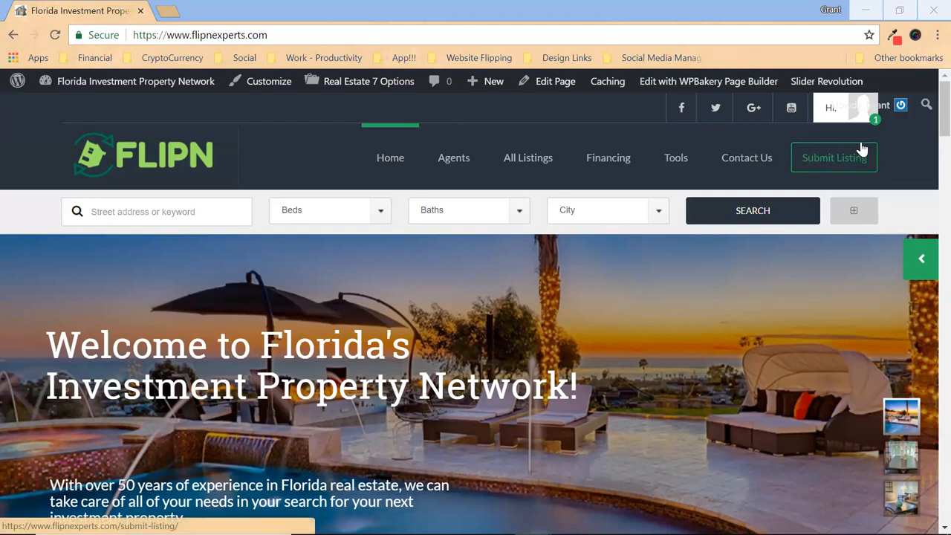
pyautogui.moveTo(843, 168)
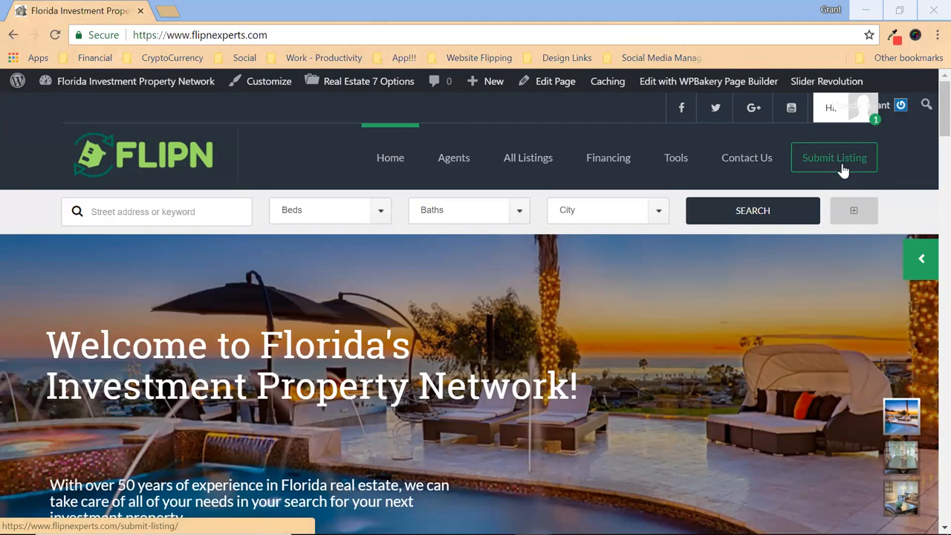
pyautogui.moveTo(508, 182)
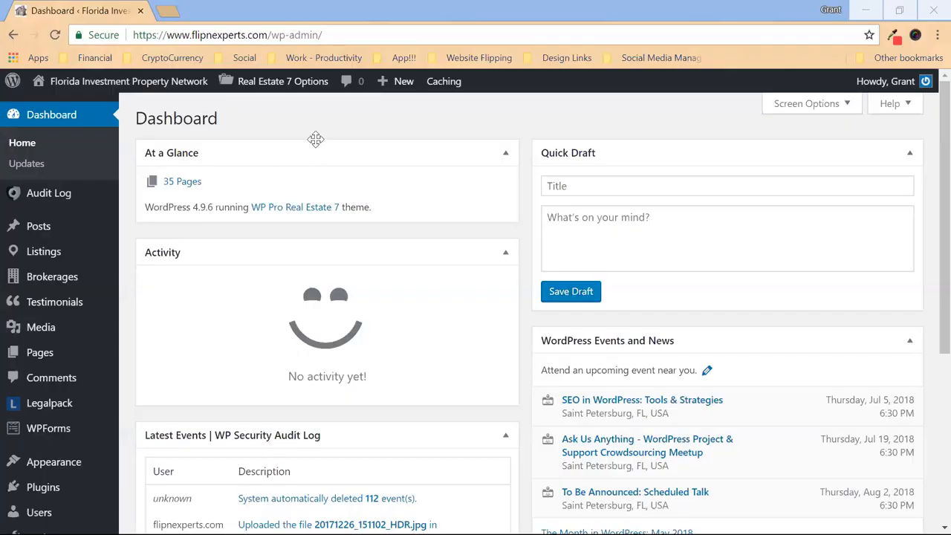
pyautogui.moveTo(43, 251)
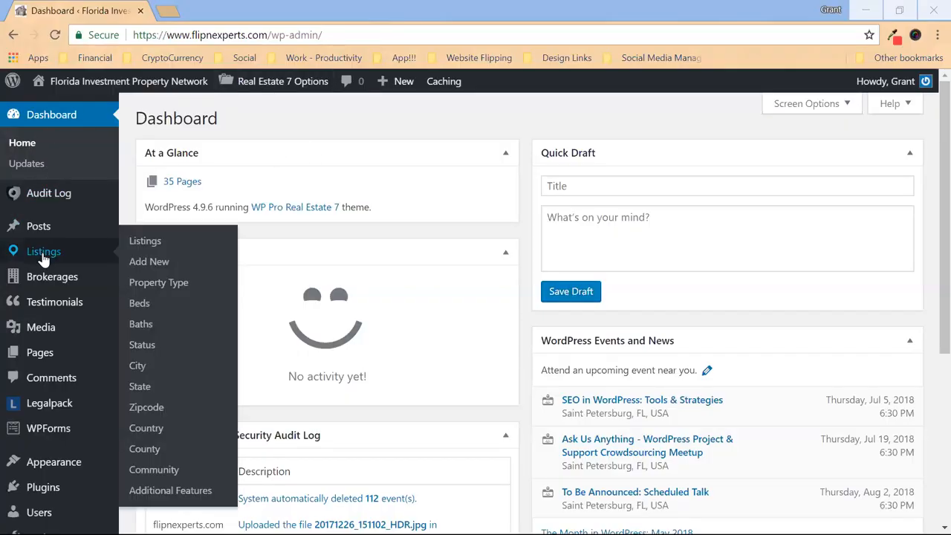
# Show the admin Listings table with the site's 22 property listings.
pyautogui.click(145, 240)
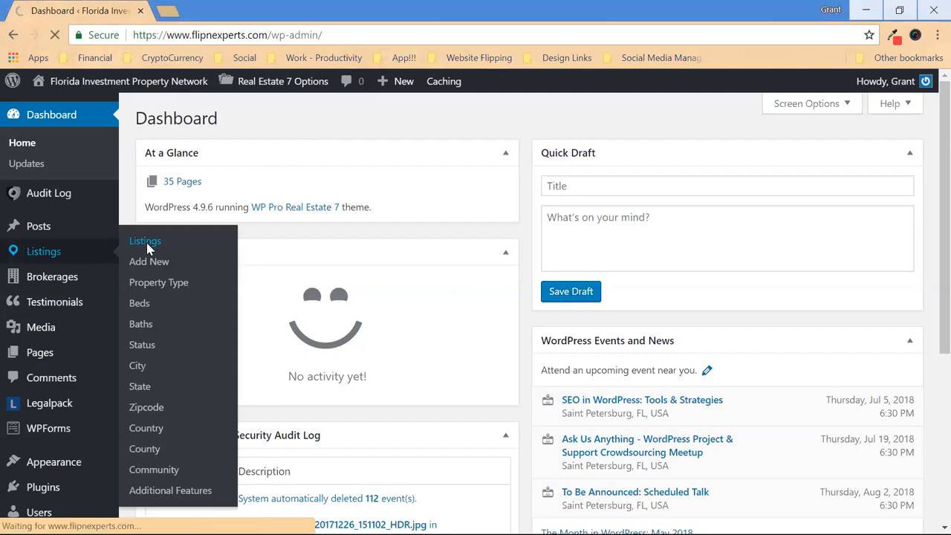
pyautogui.click(145, 240)
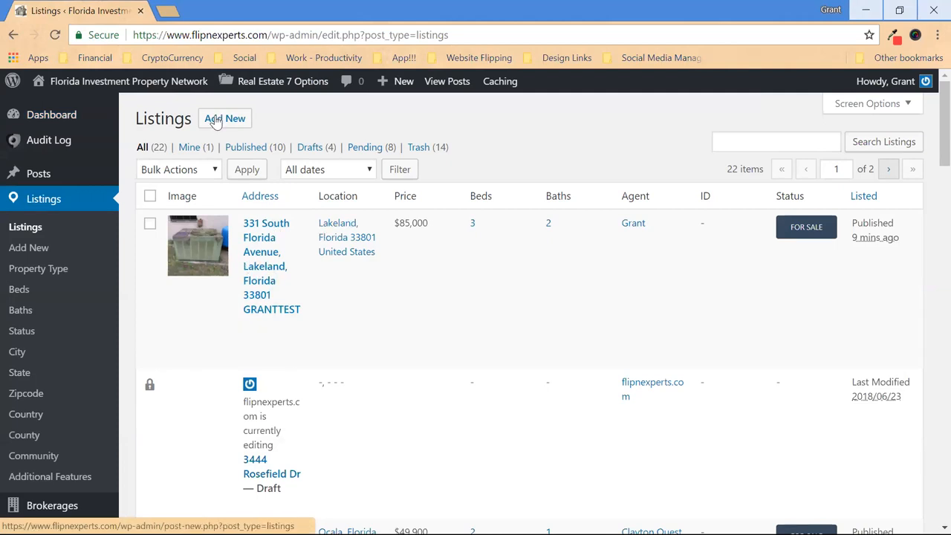
# Start a blank Add New Listing form from the Listings page.
pyautogui.click(224, 118)
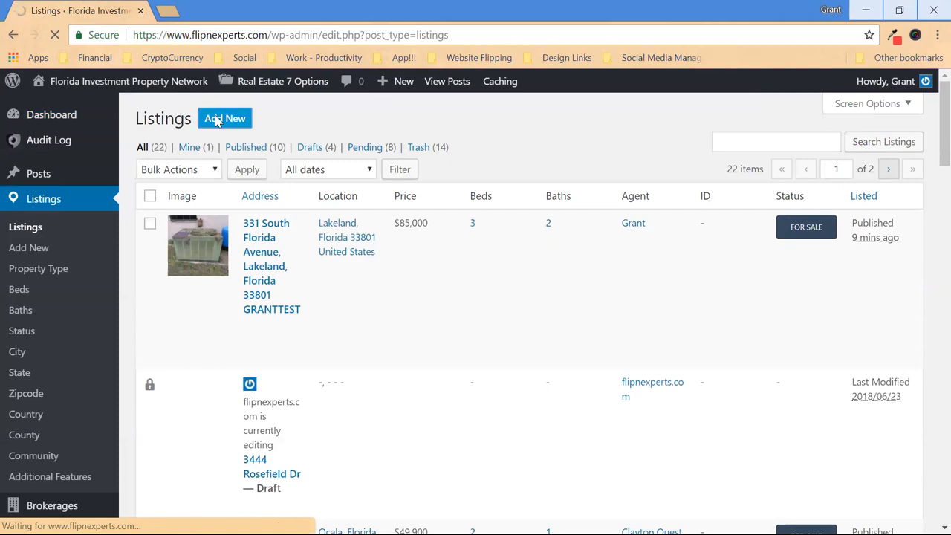
pyautogui.moveTo(535, 332)
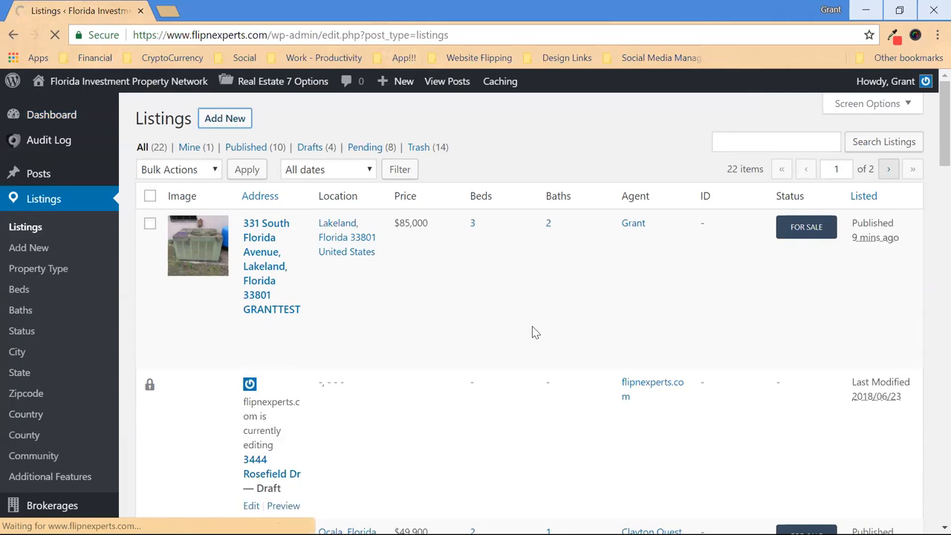
pyautogui.click(225, 118)
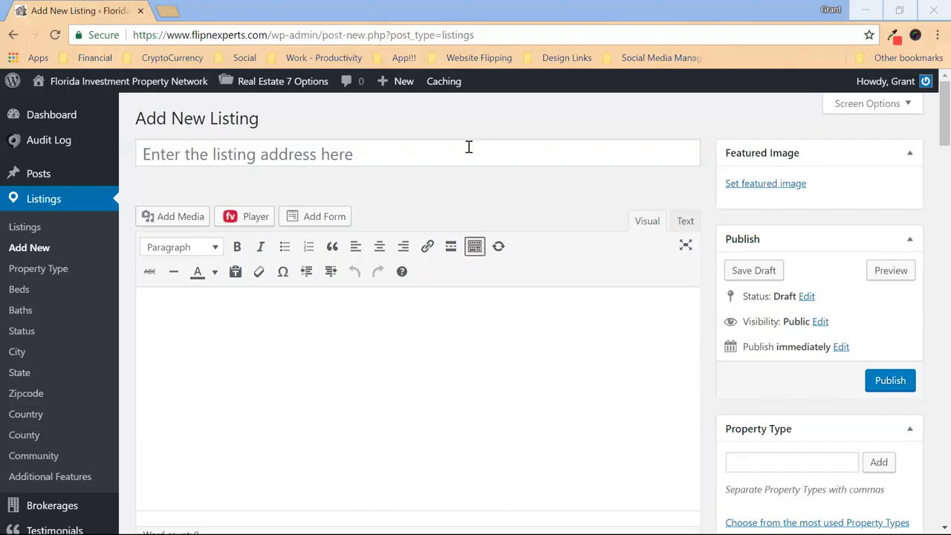
pyautogui.click(417, 154)
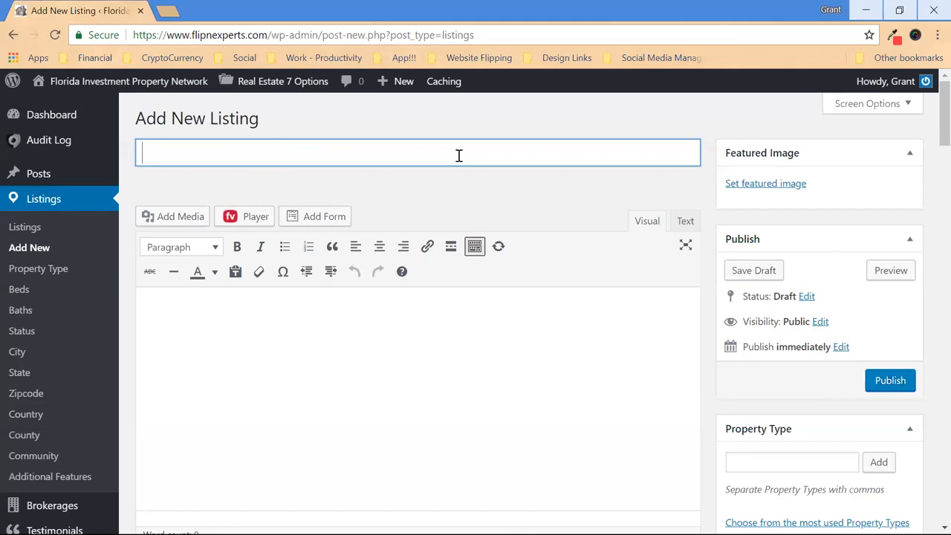
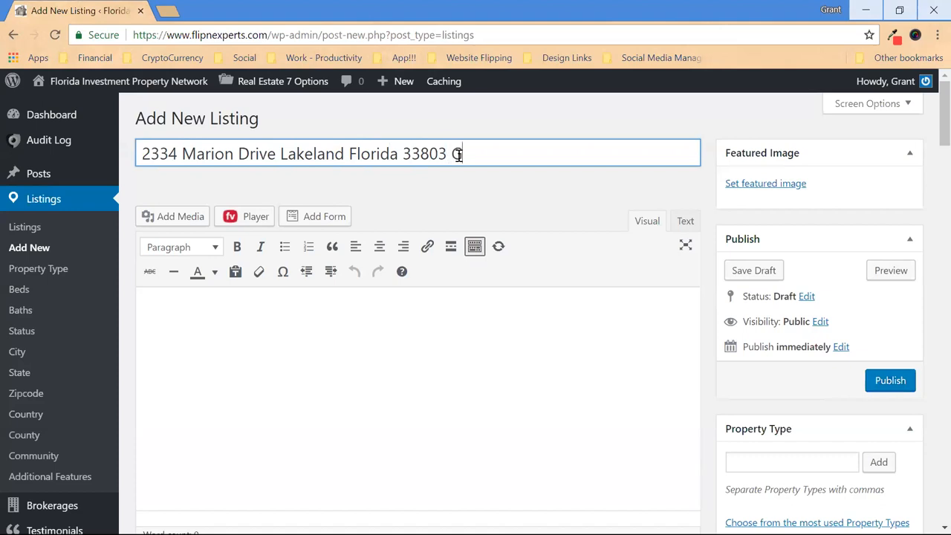
pyautogui.write('RANTTEST')
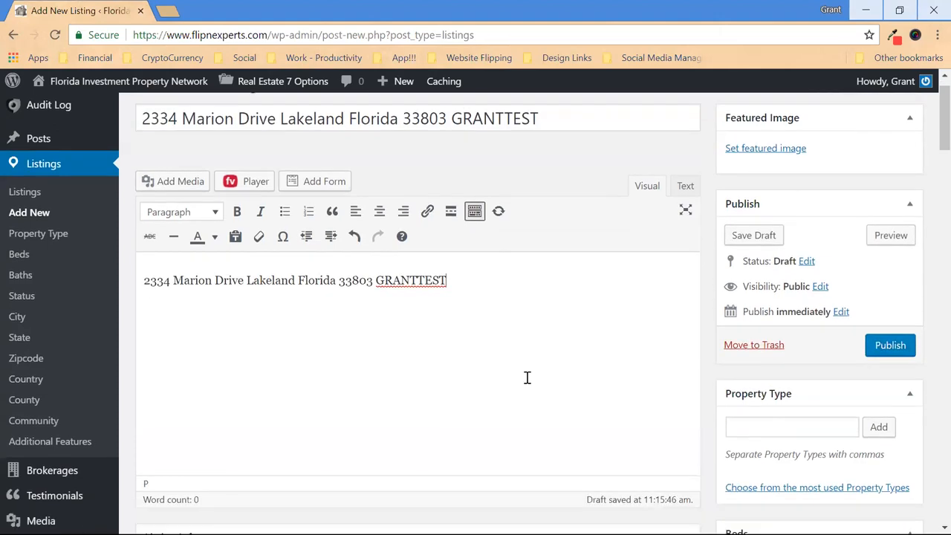
pyautogui.scroll(-3)
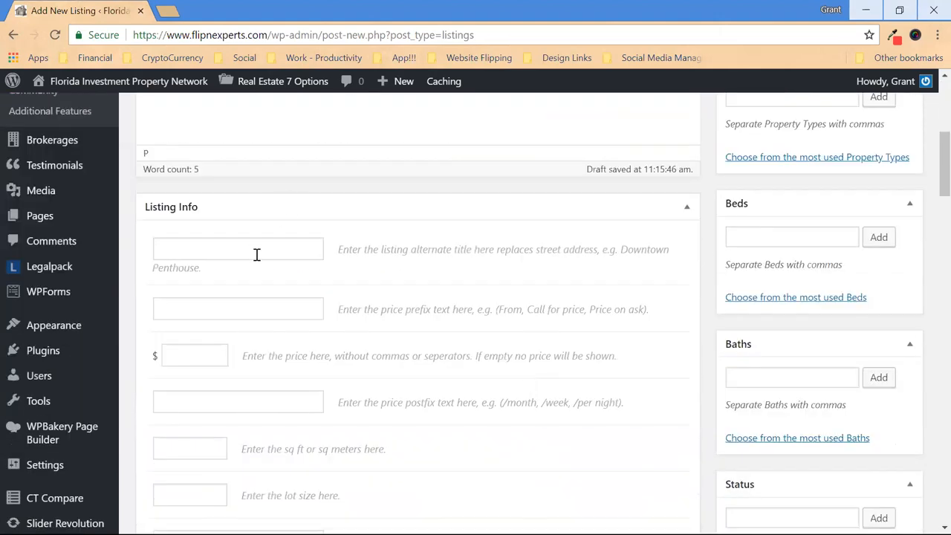
pyautogui.click(238, 249)
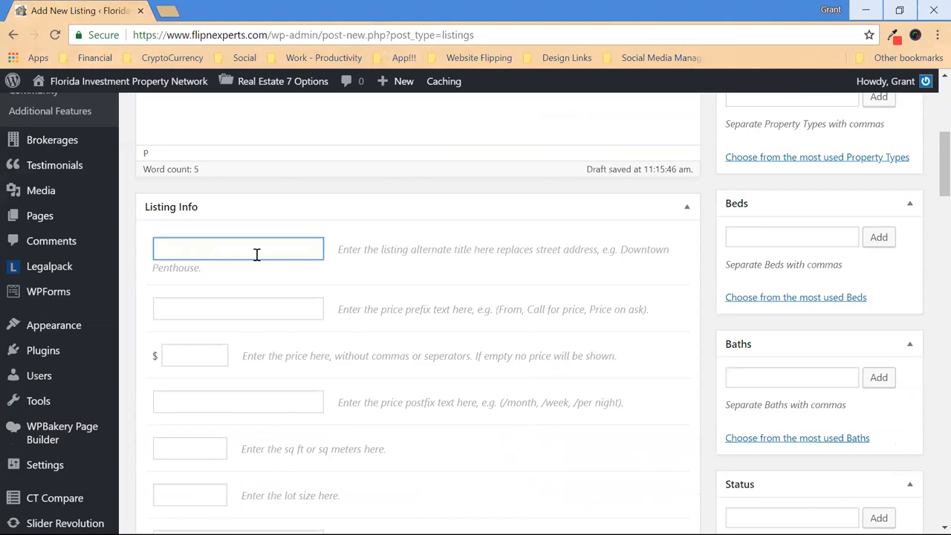
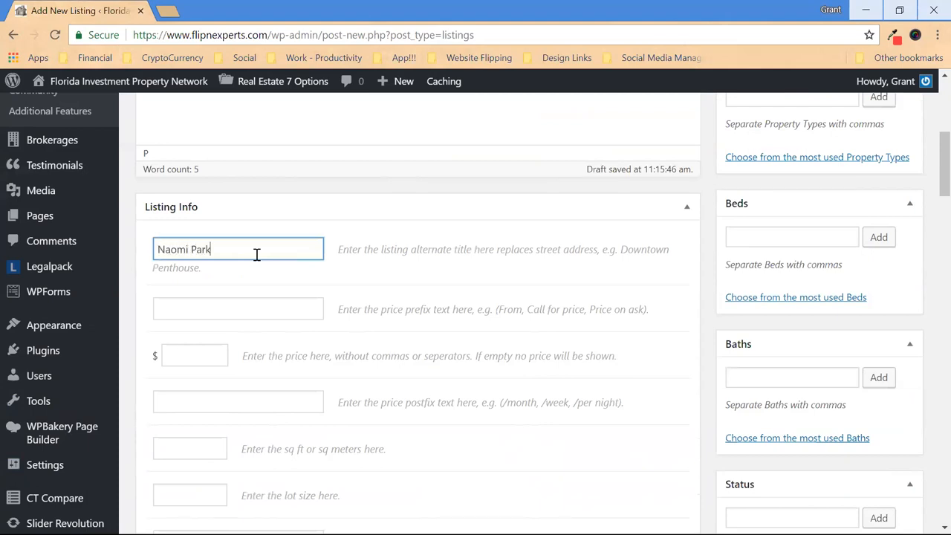
pyautogui.click(194, 355)
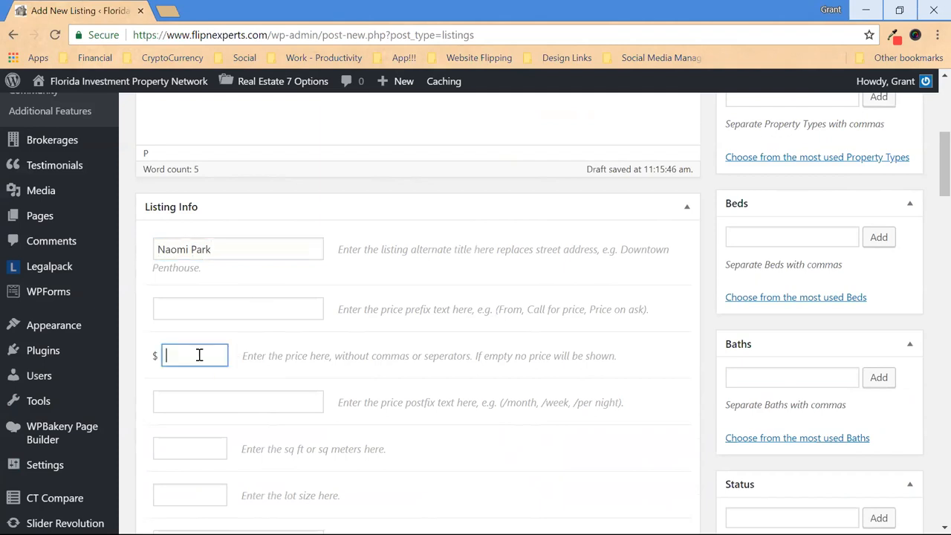
pyautogui.write('133000')
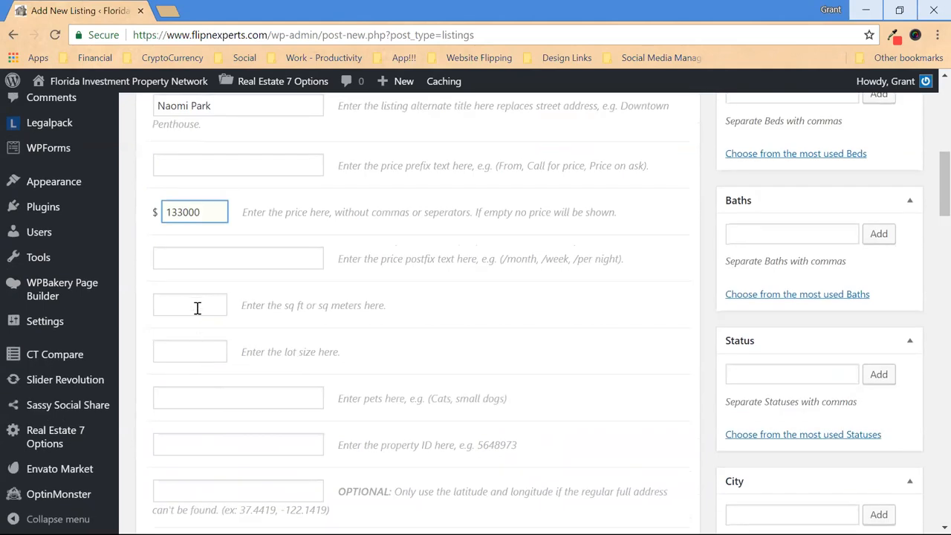
pyautogui.write('1650')
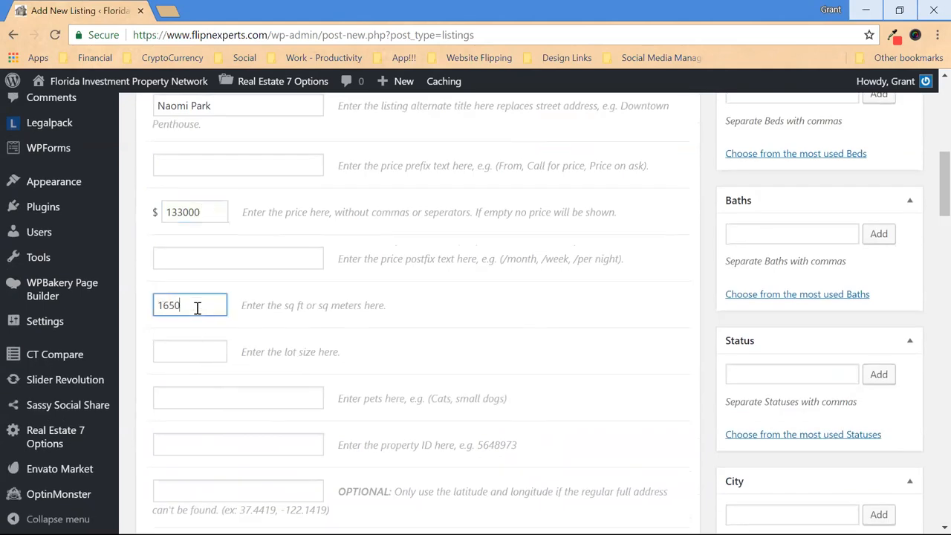
# Enter pets None and the full GRANTTEST address in Owner/Agent Notes.
pyautogui.scroll(-3)
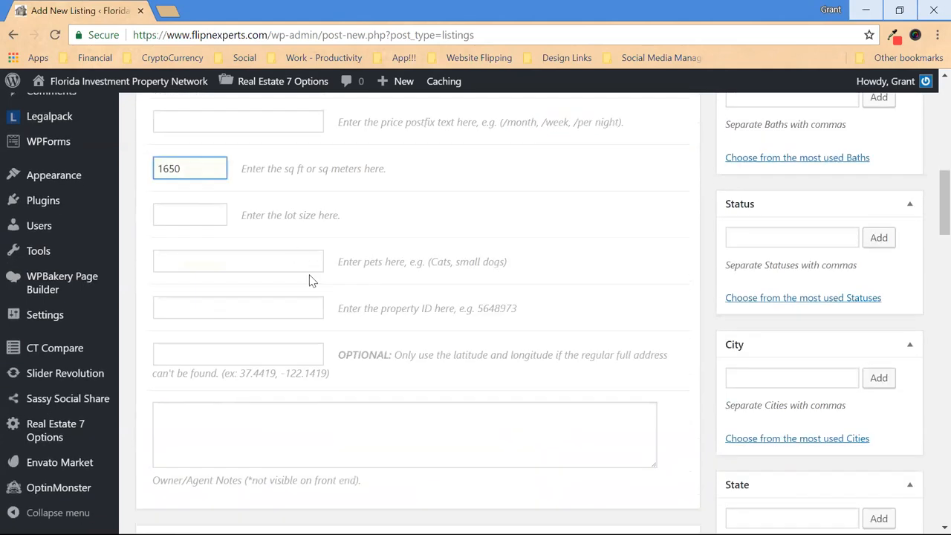
pyautogui.click(238, 261)
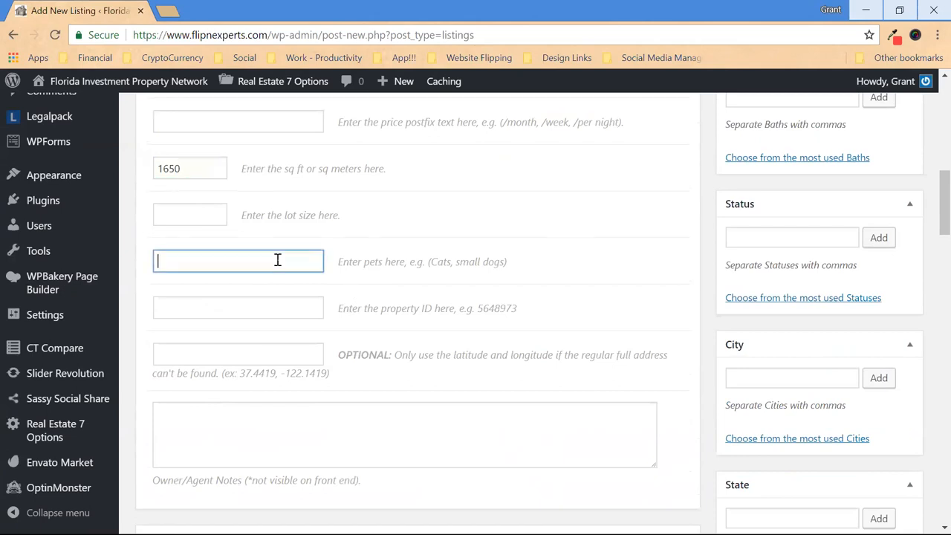
pyautogui.write('None')
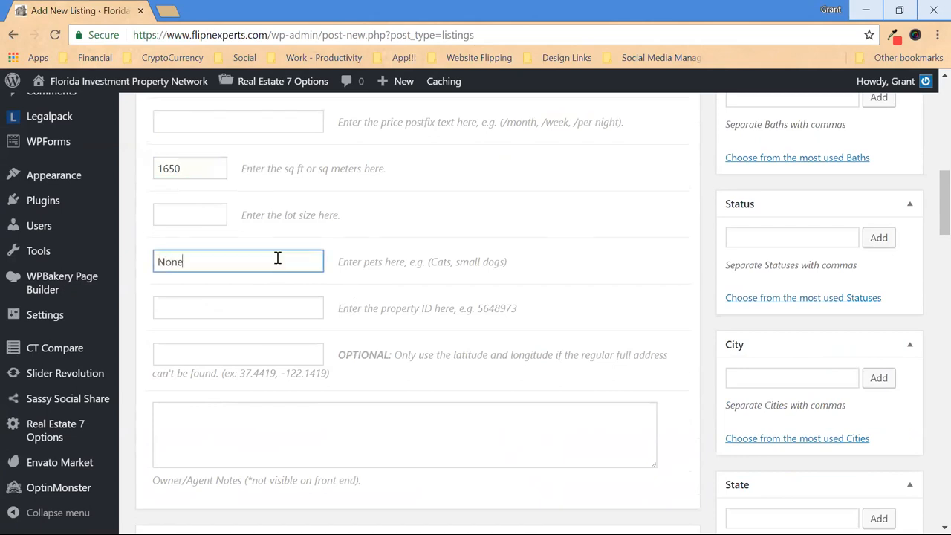
pyautogui.scroll(-3)
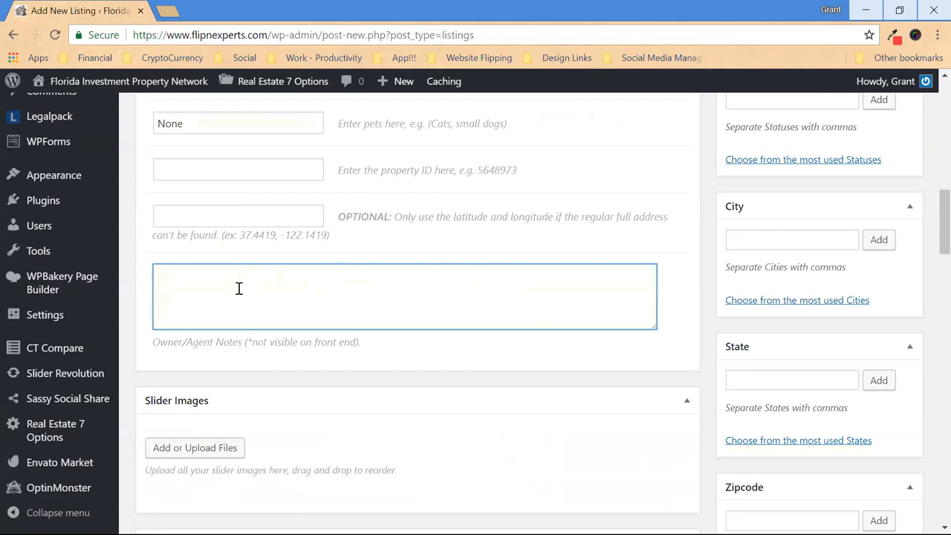
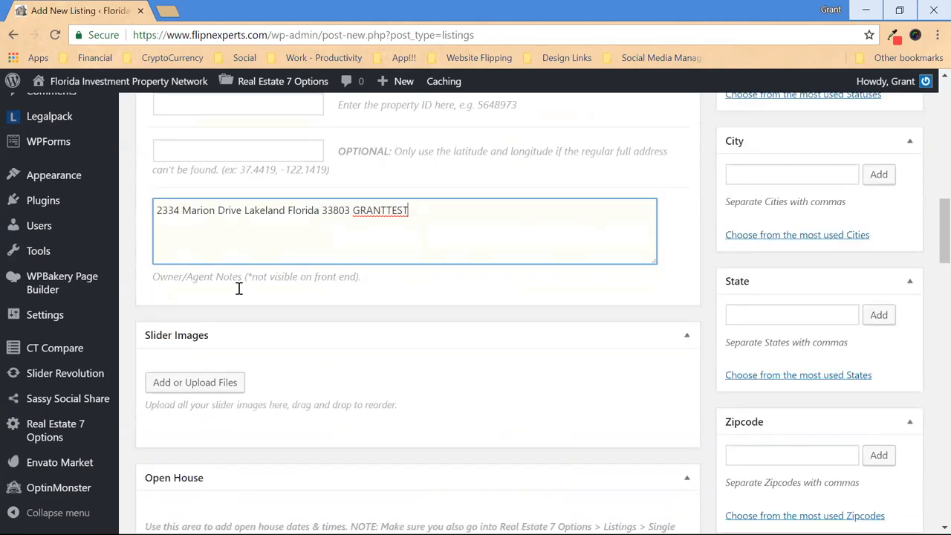
# Attach three media-library photos as the listing's slider images.
pyautogui.click(194, 382)
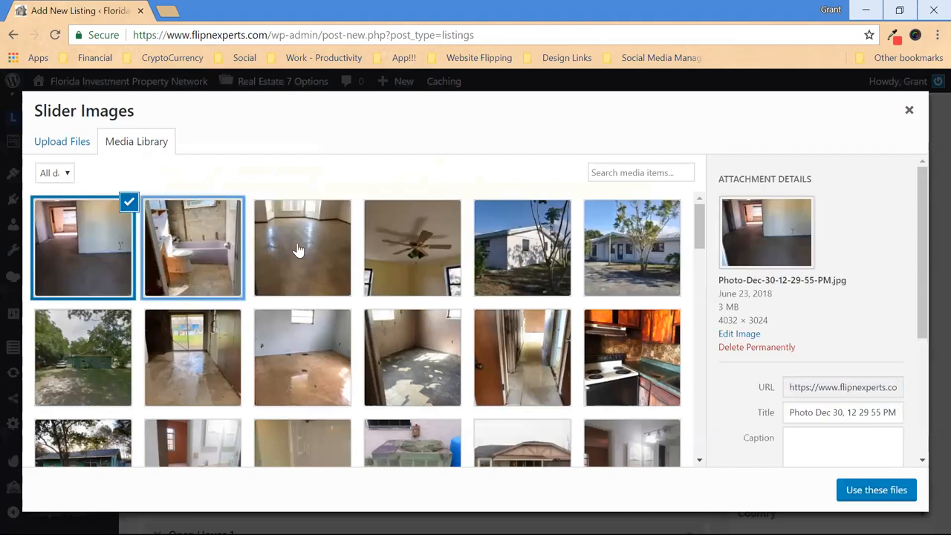
pyautogui.click(876, 489)
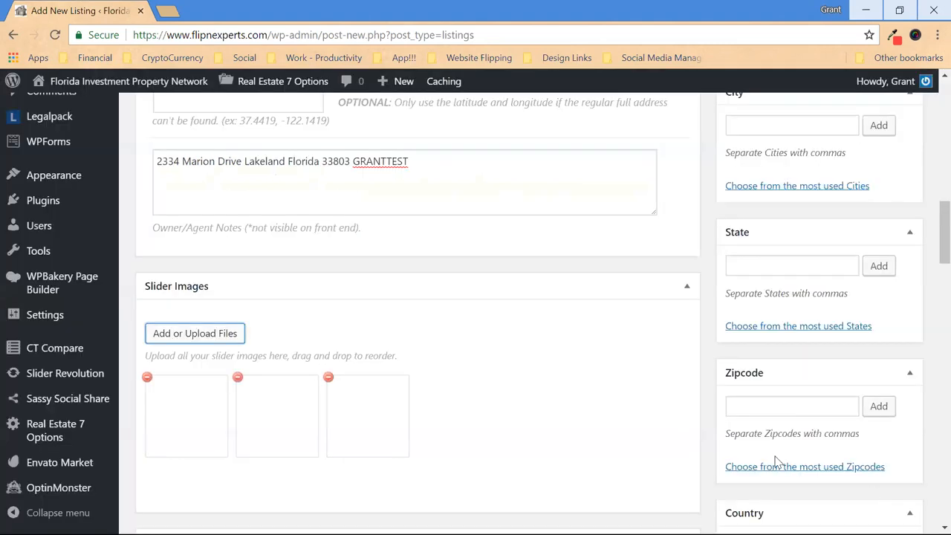
pyautogui.scroll(-3)
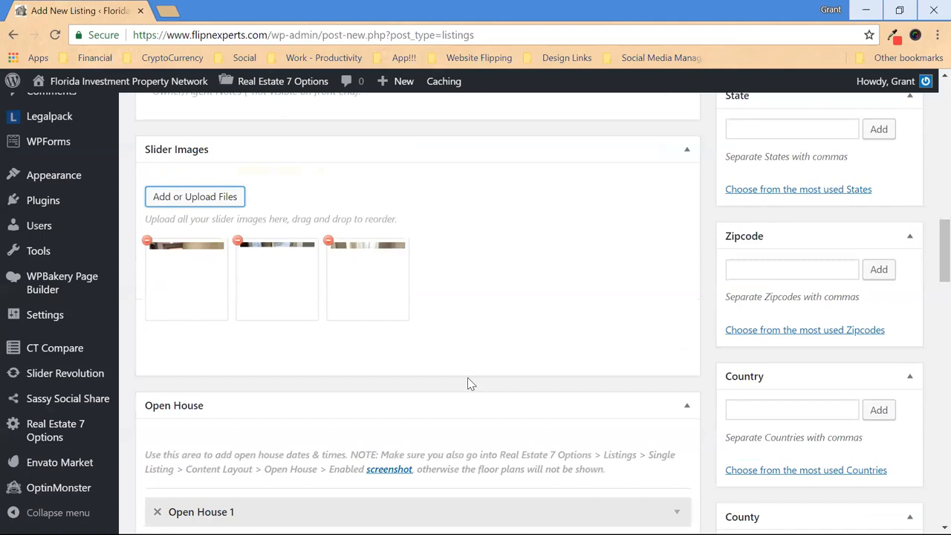
pyautogui.scroll(-3)
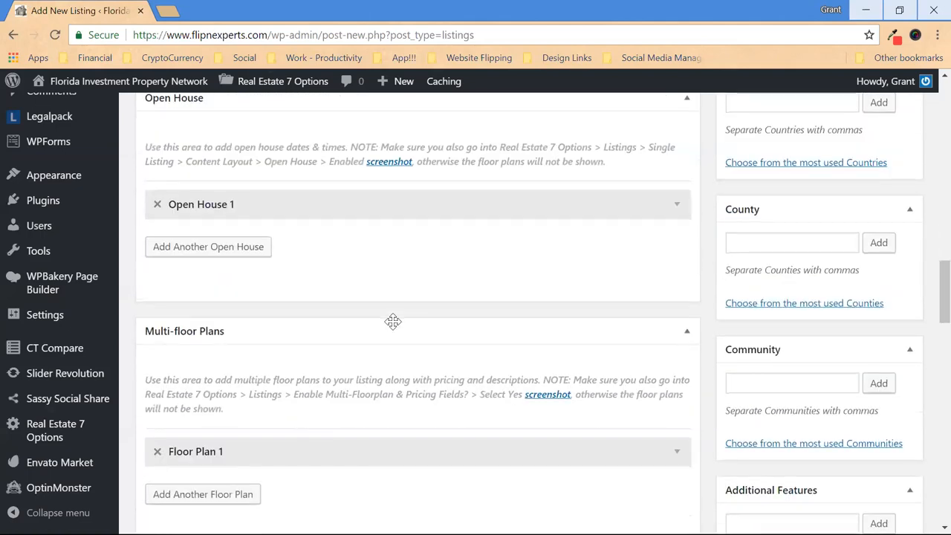
pyautogui.scroll(-3)
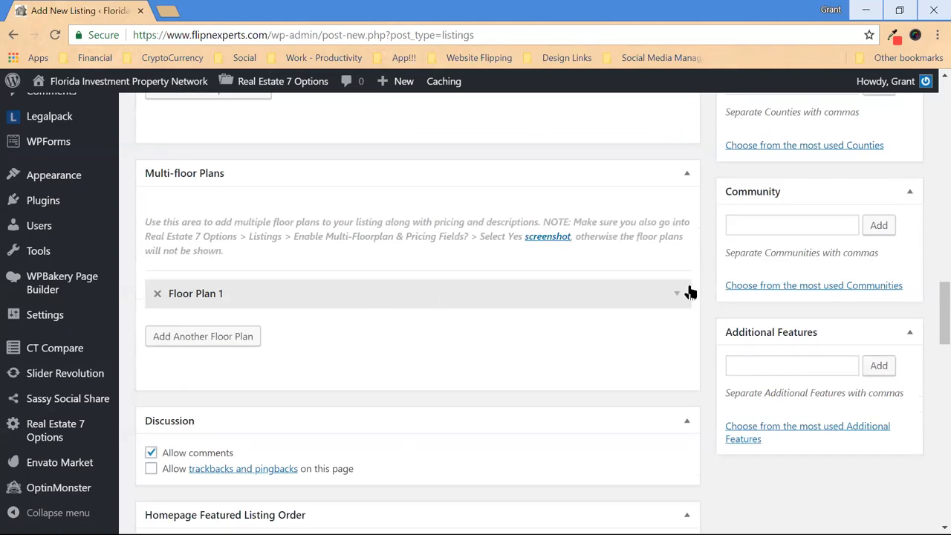
pyautogui.click(675, 292)
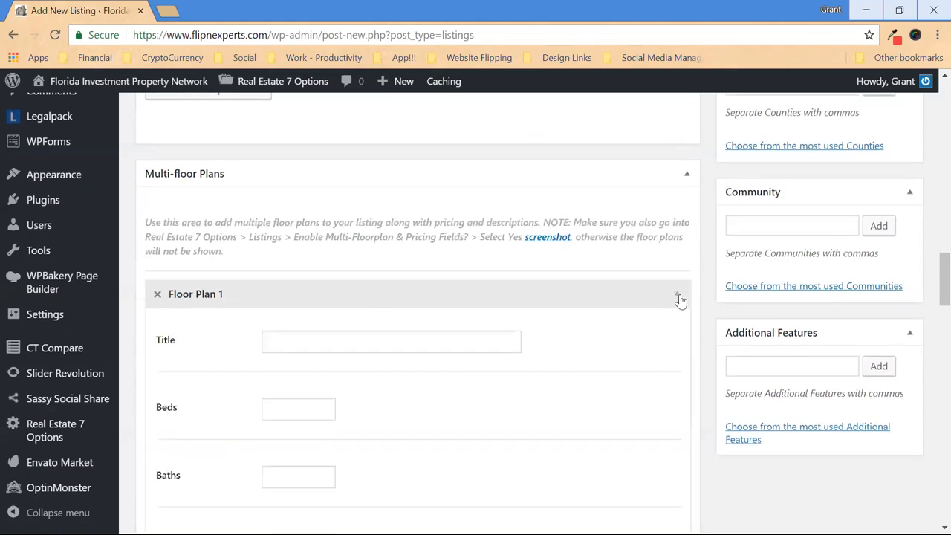
pyautogui.click(677, 298)
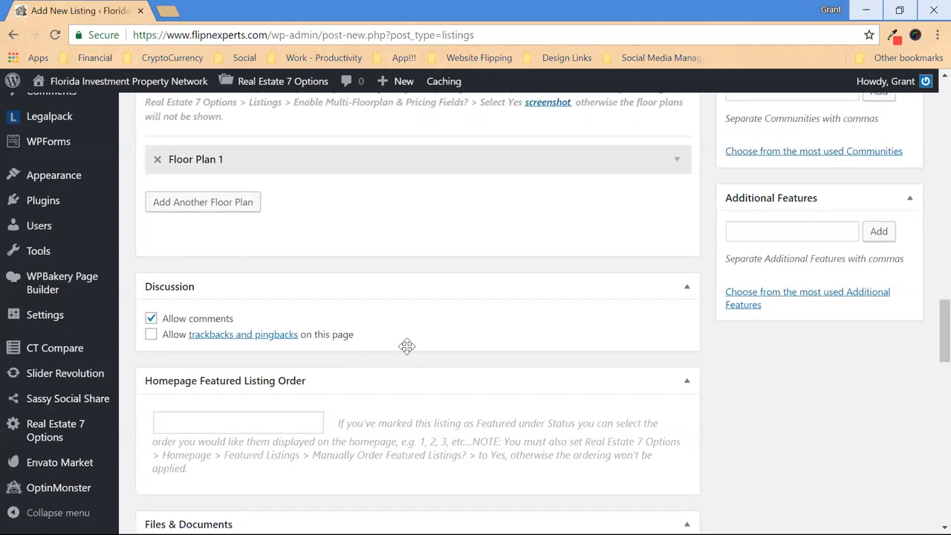
pyautogui.scroll(-3)
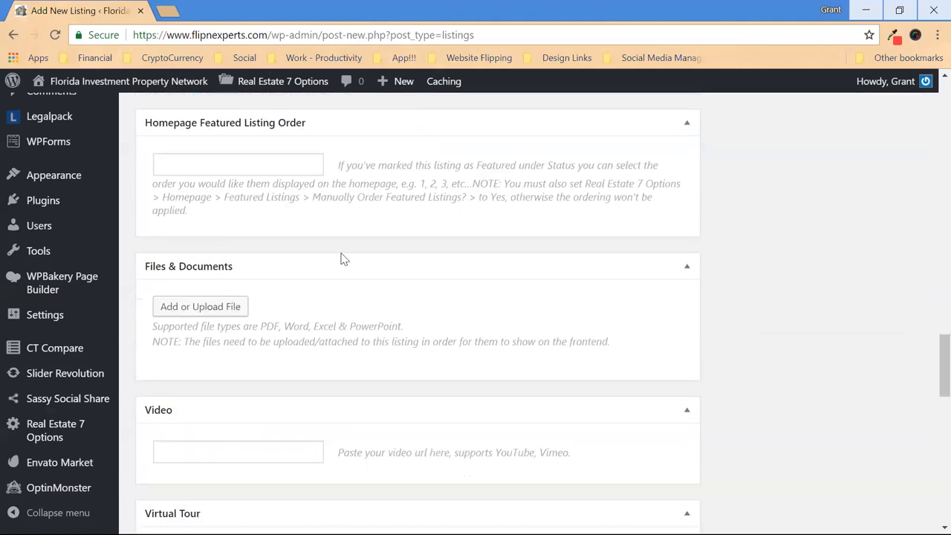
pyautogui.scroll(-3)
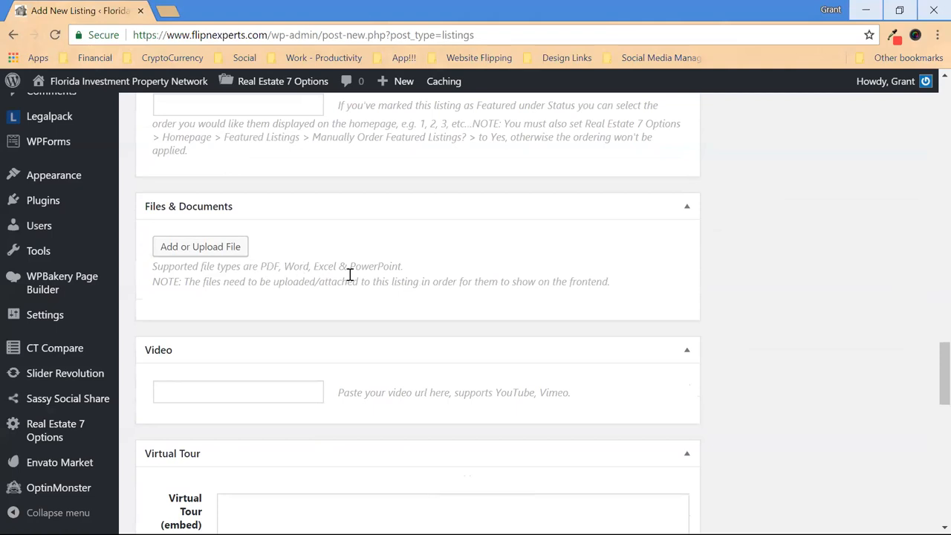
pyautogui.scroll(-3)
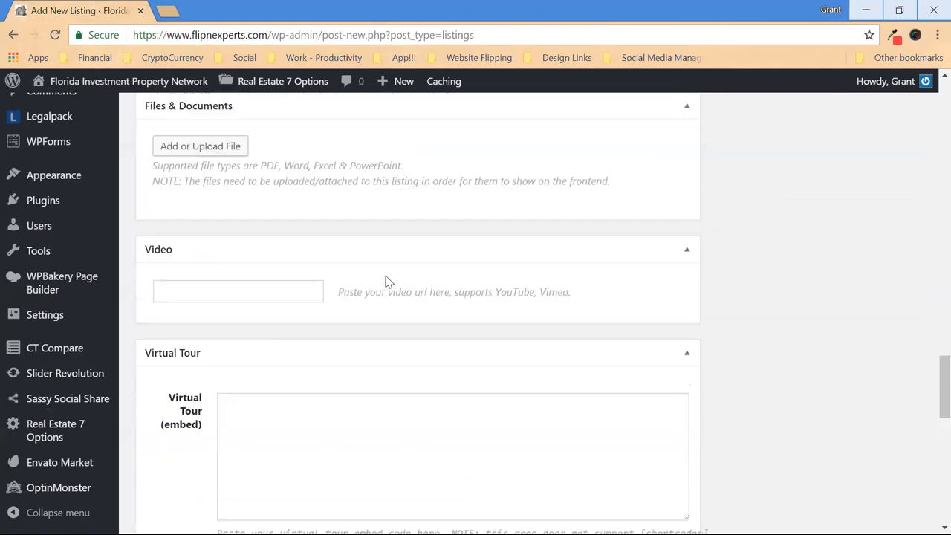
pyautogui.scroll(-3)
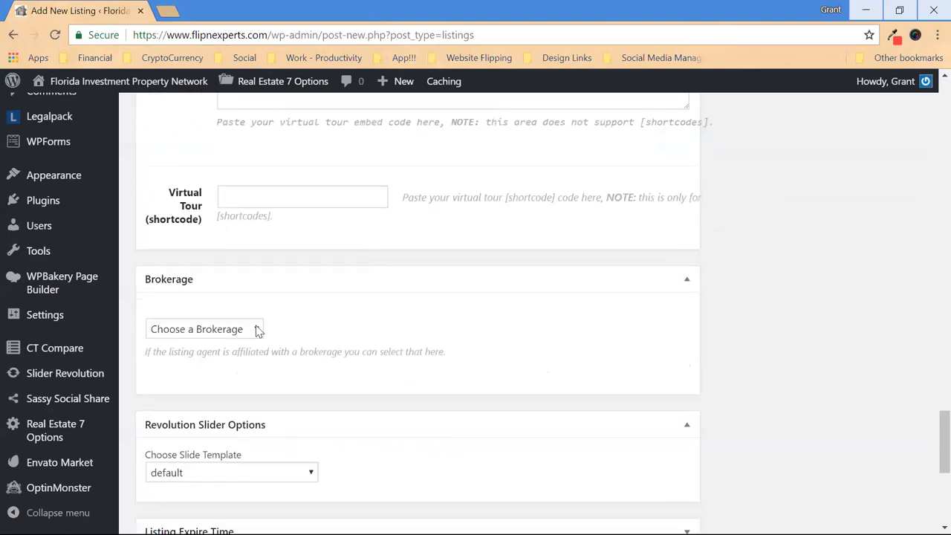
# Choose Keller Williams Realty as the brokerage and reveal the listing expire time setting.
pyautogui.click(205, 329)
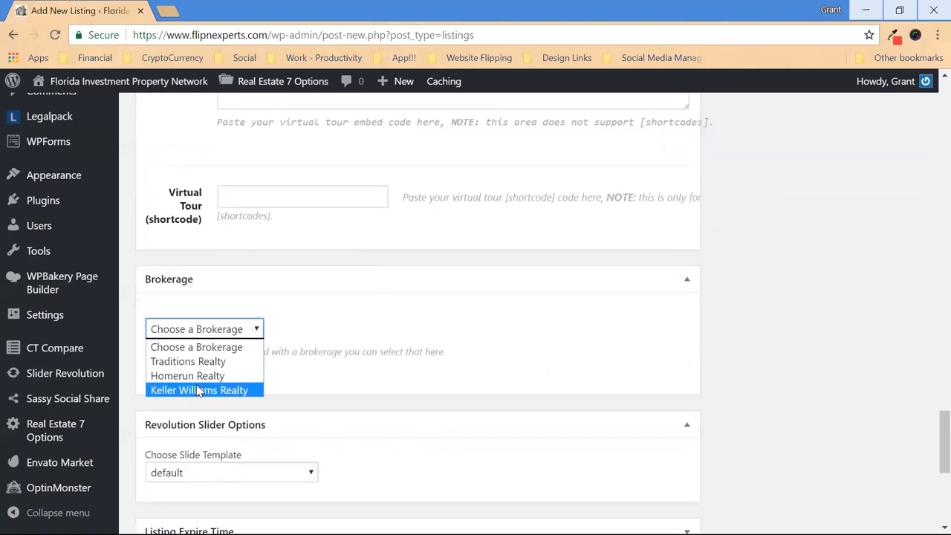
pyautogui.click(199, 390)
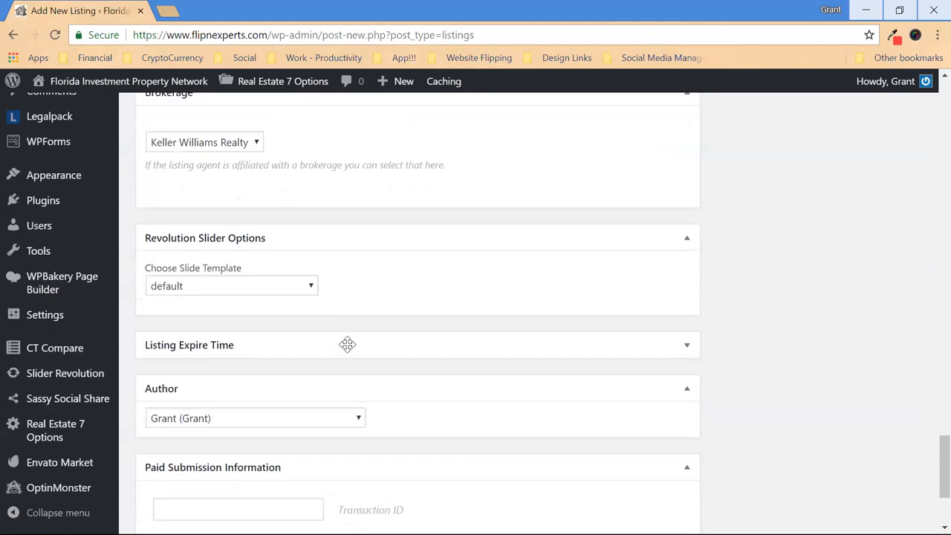
pyautogui.click(189, 344)
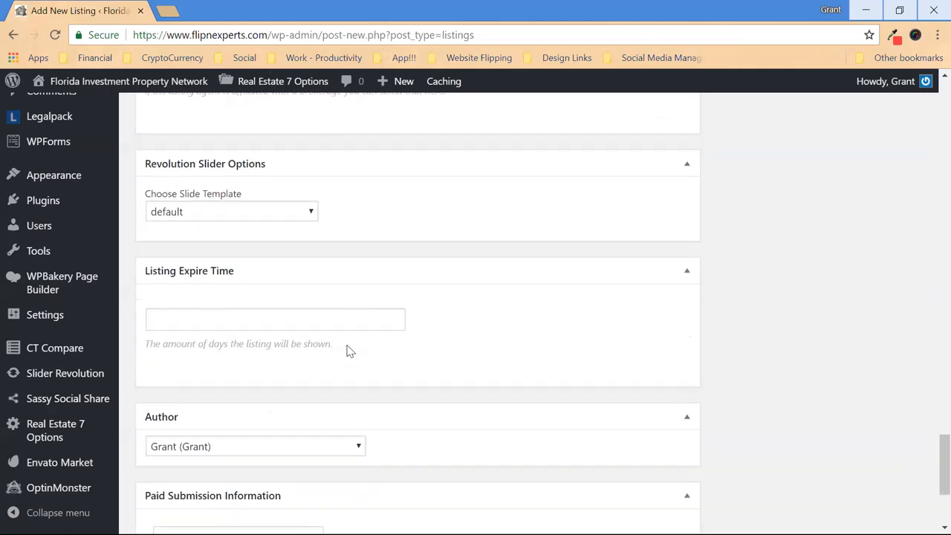
pyautogui.scroll(-3)
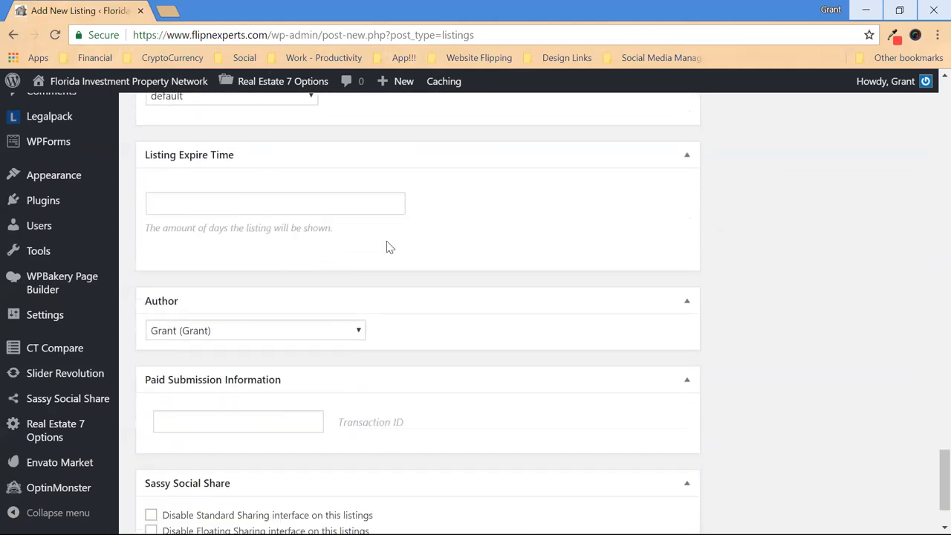
pyautogui.scroll(-3)
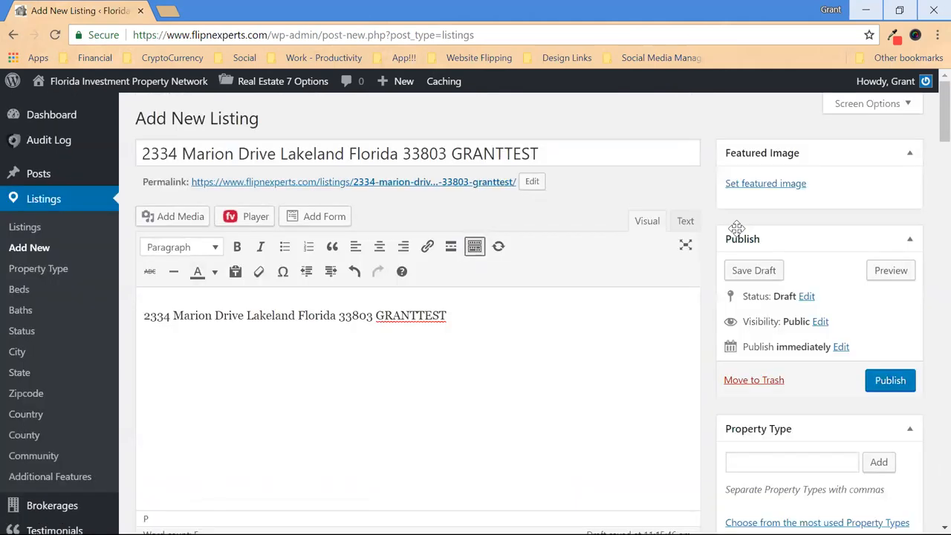
# Set a bathroom photo from the media library as the featured image.
pyautogui.click(765, 183)
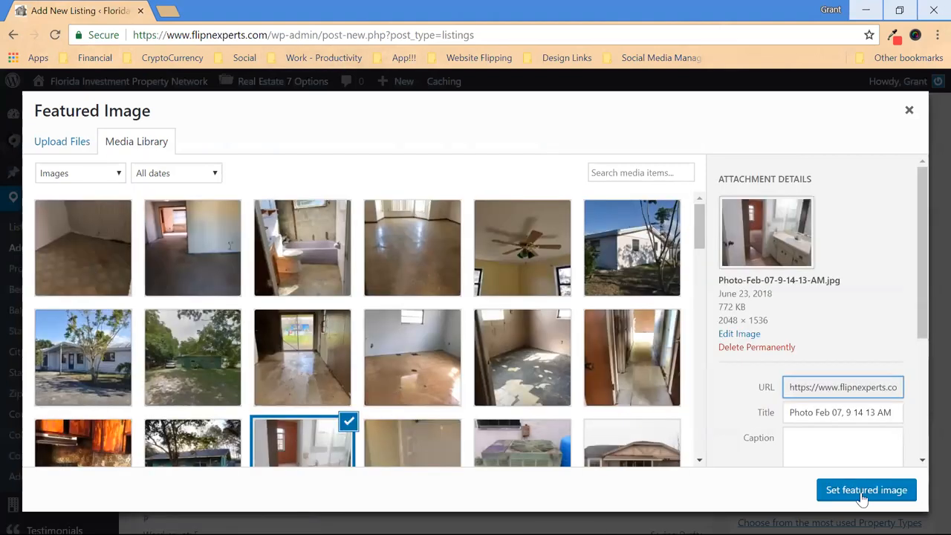
pyautogui.click(866, 489)
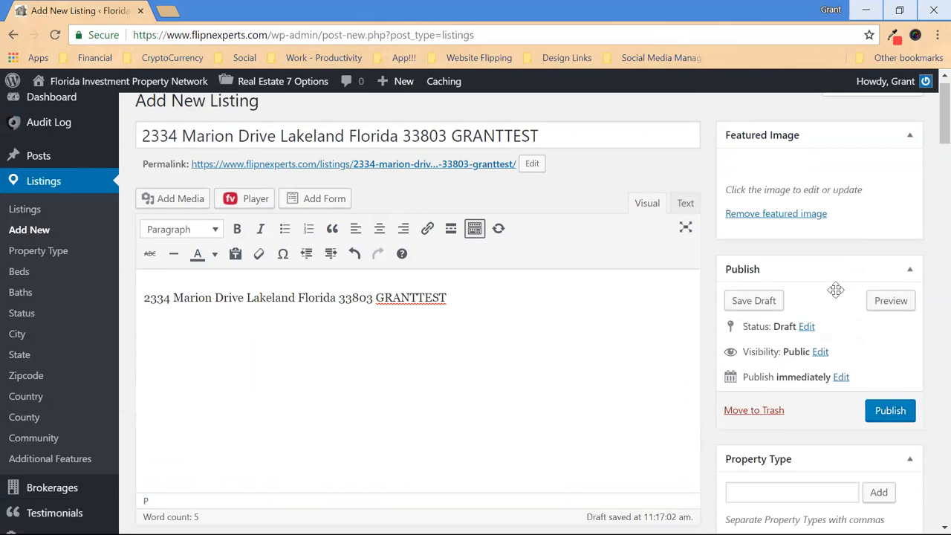
pyautogui.scroll(-3)
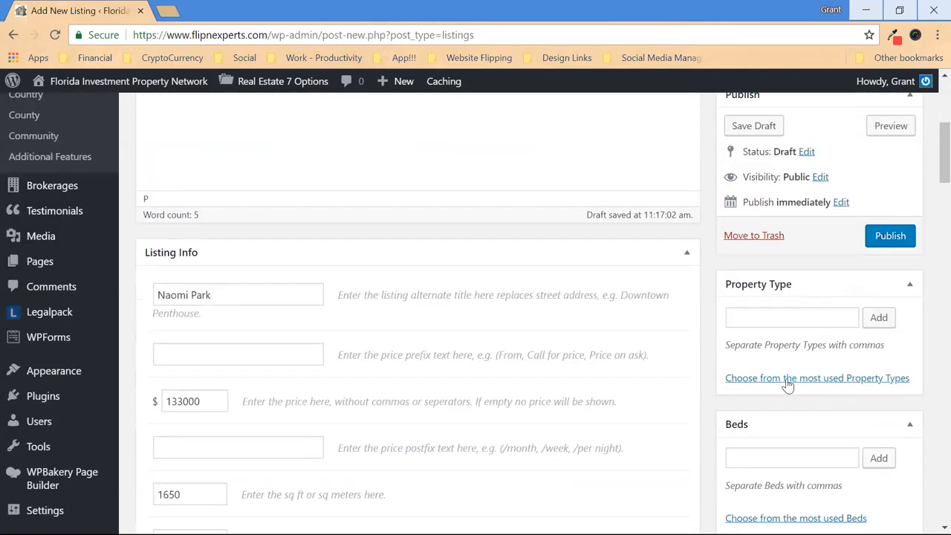
# Pick Single Family Home from the common property types and enter the beds/baths count.
pyautogui.click(816, 378)
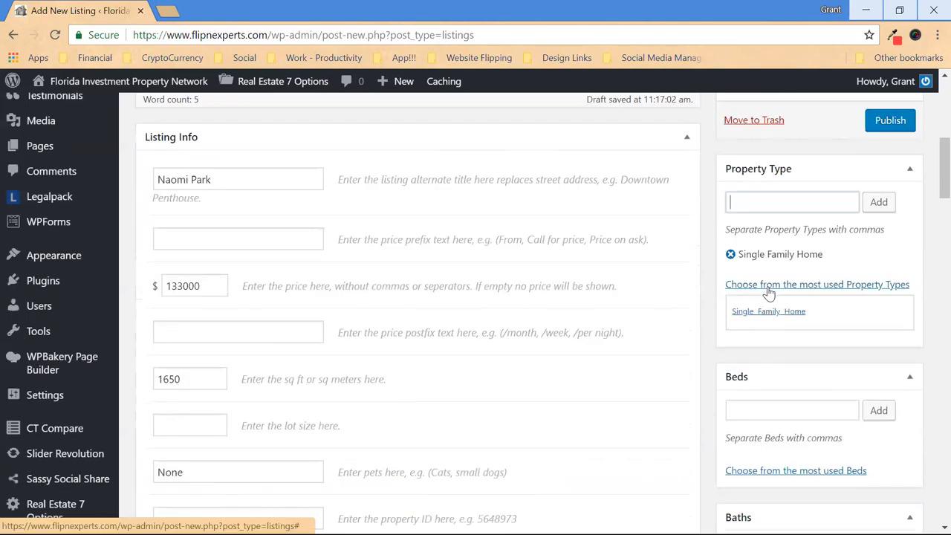
pyautogui.scroll(-3)
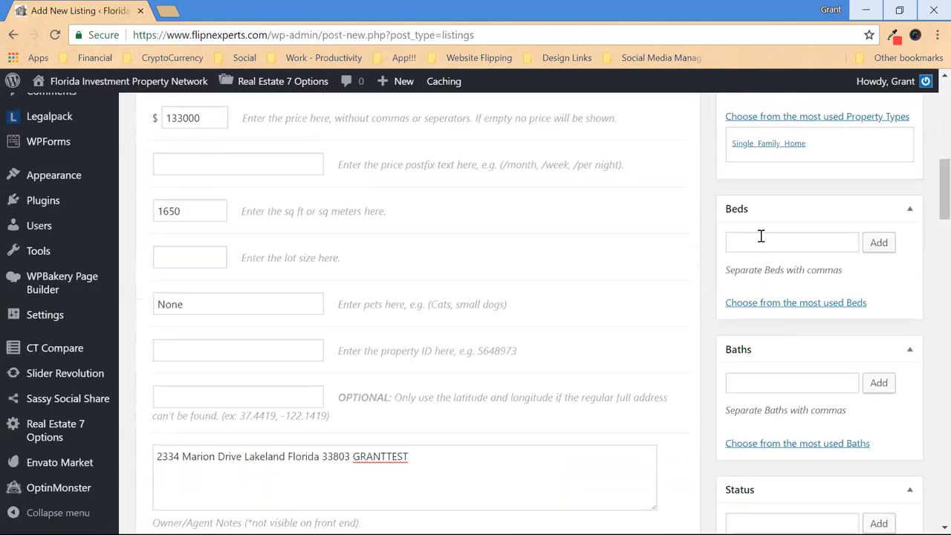
pyautogui.write('3')
pyautogui.write('2')
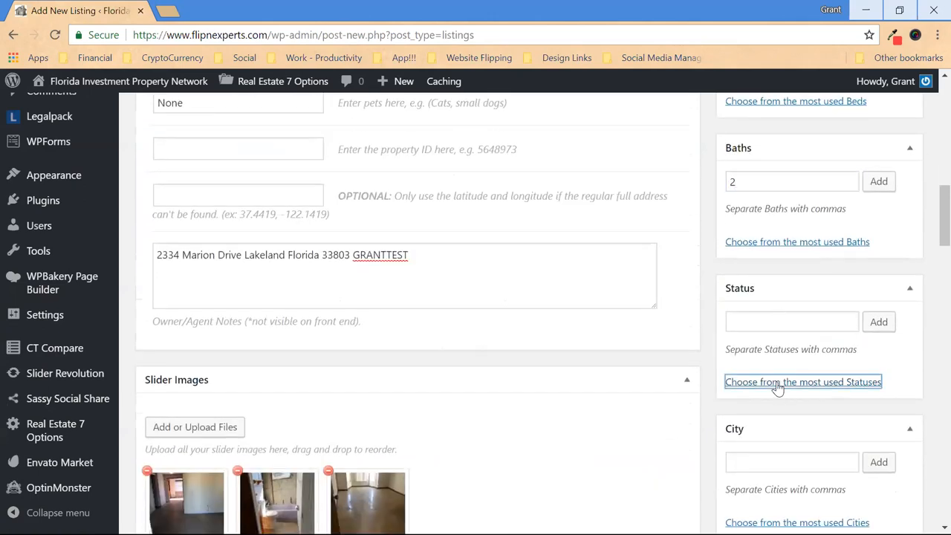
# Mark the listing For Sale and Featured, and begin the city as Lakeland.
pyautogui.click(802, 381)
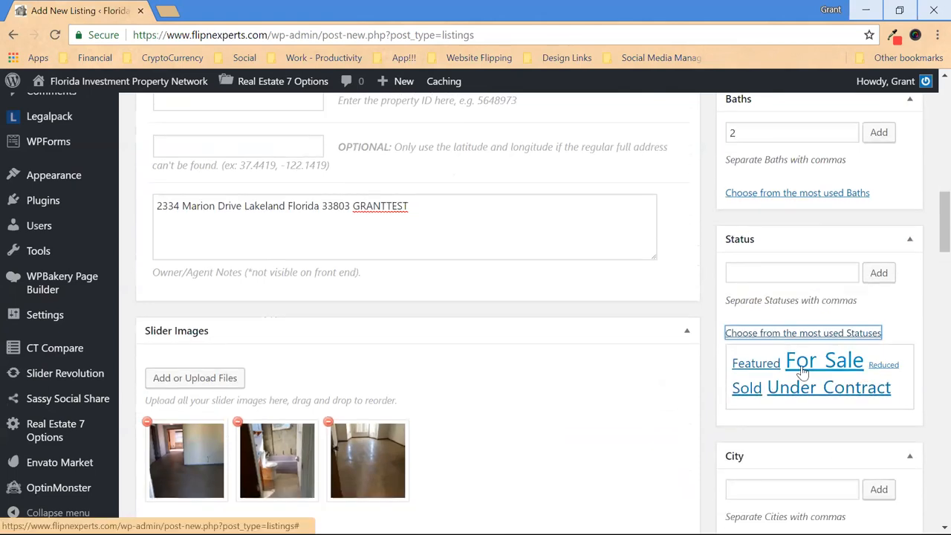
pyautogui.moveTo(813, 364)
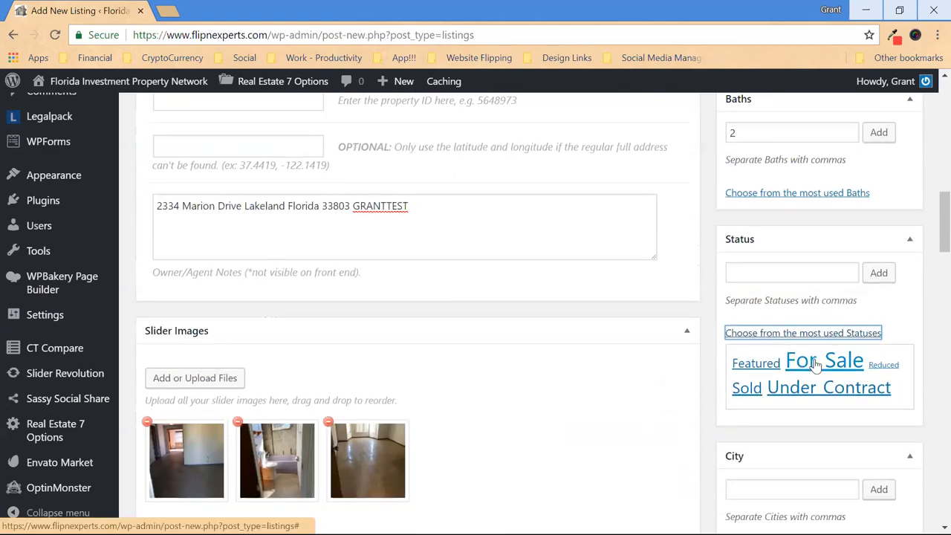
pyautogui.click(823, 361)
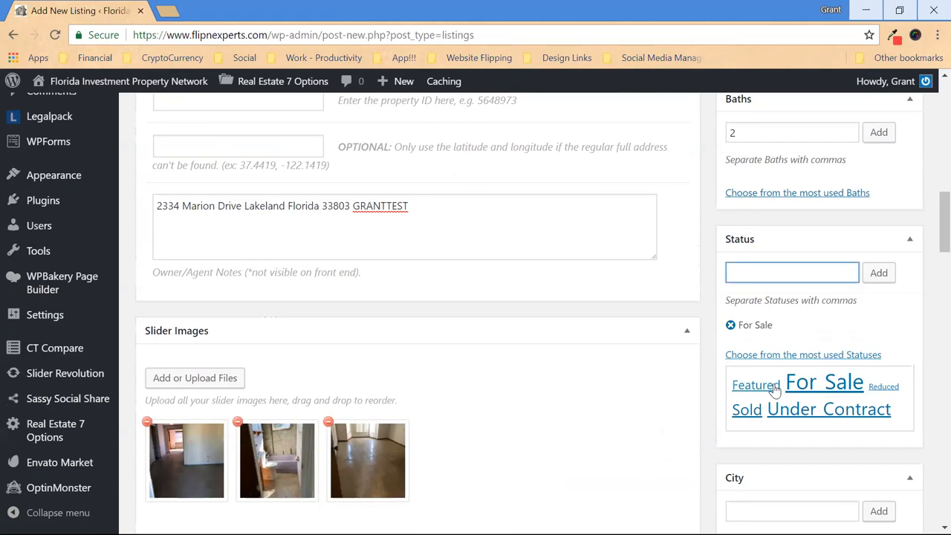
pyautogui.click(756, 384)
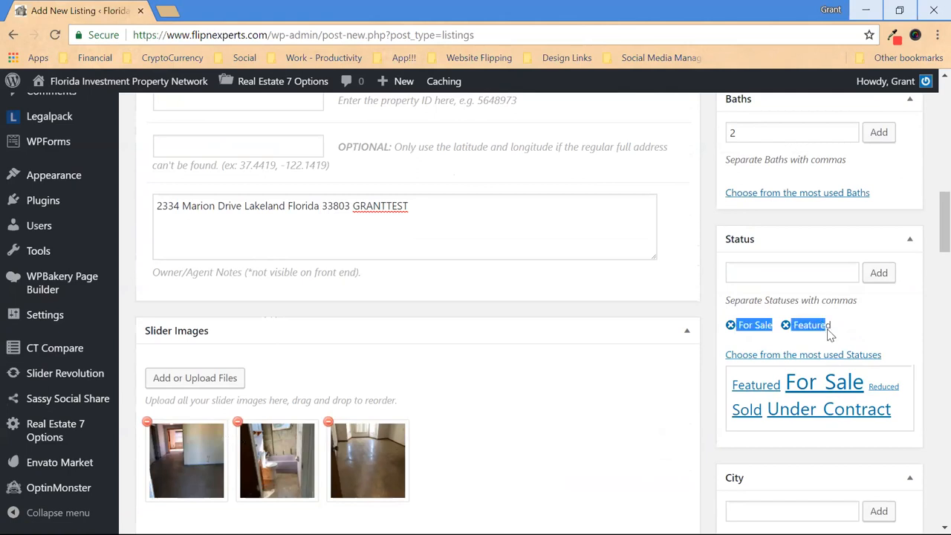
pyautogui.scroll(-3)
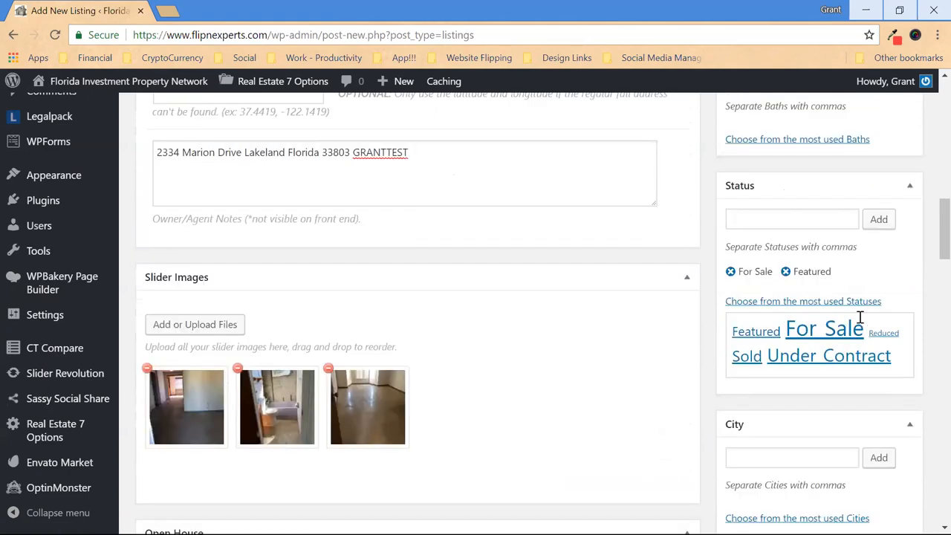
pyautogui.write('Lakeland')
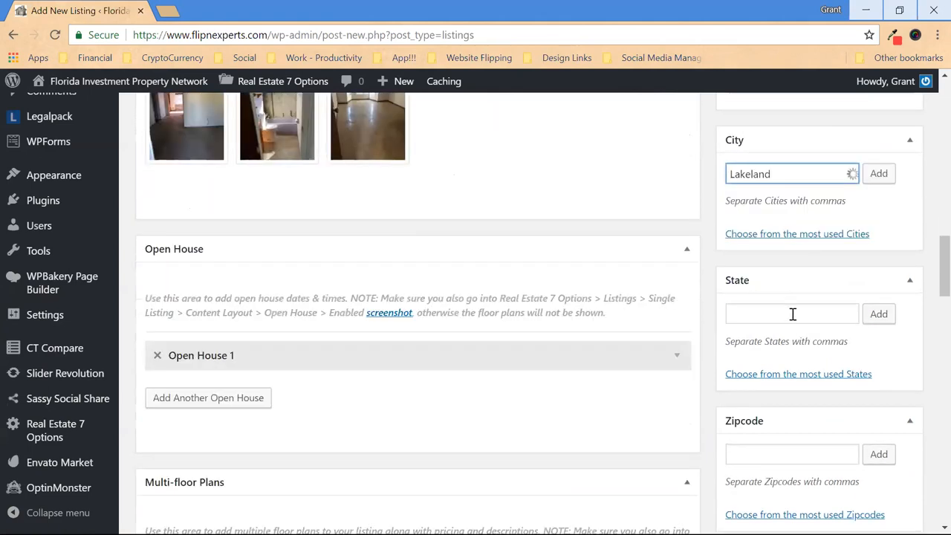
# Fill state Florida, zipcode 33803, country United States and Polk County.
pyautogui.write('Florida')
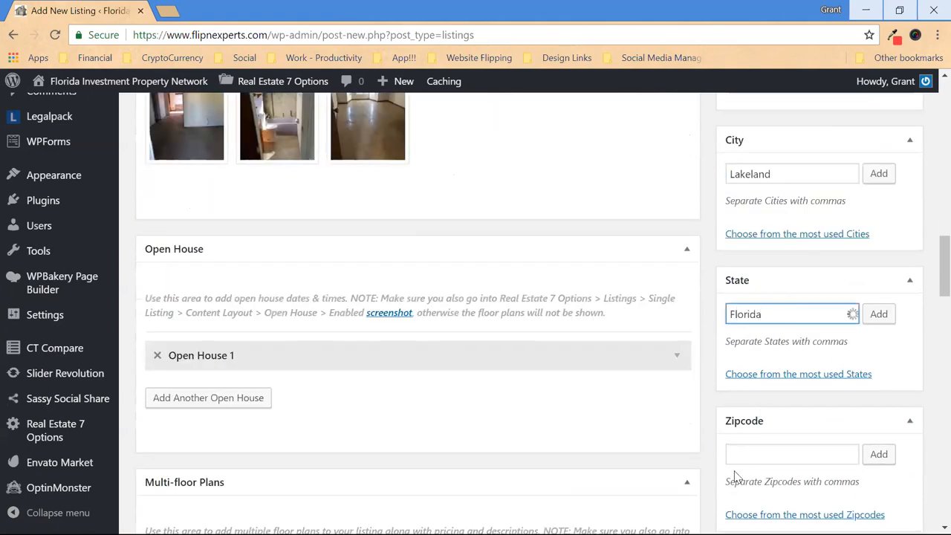
pyautogui.write('3380')
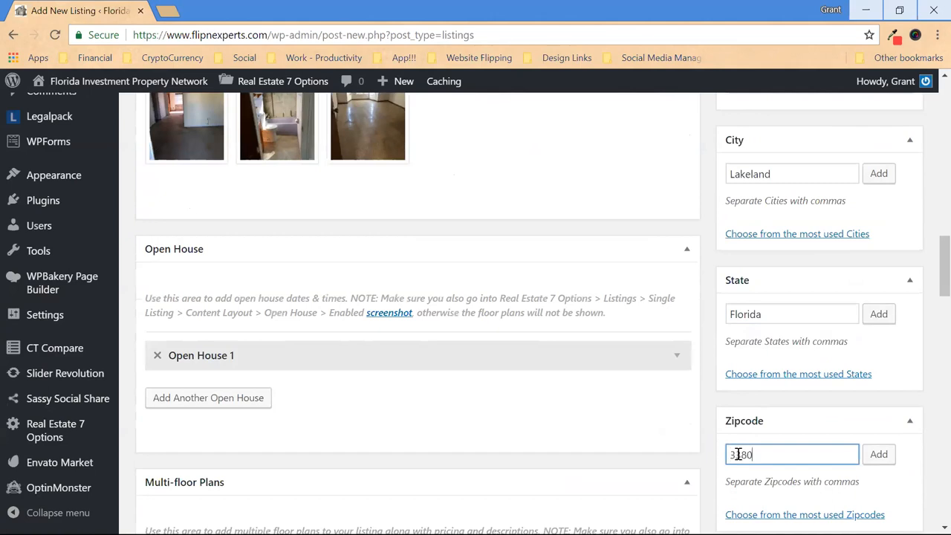
pyautogui.write('3380')
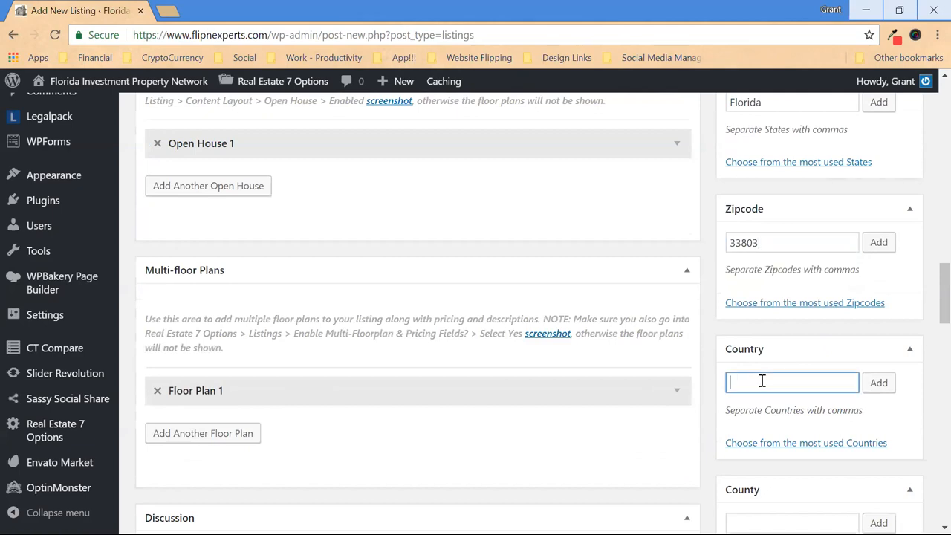
pyautogui.write('United States')
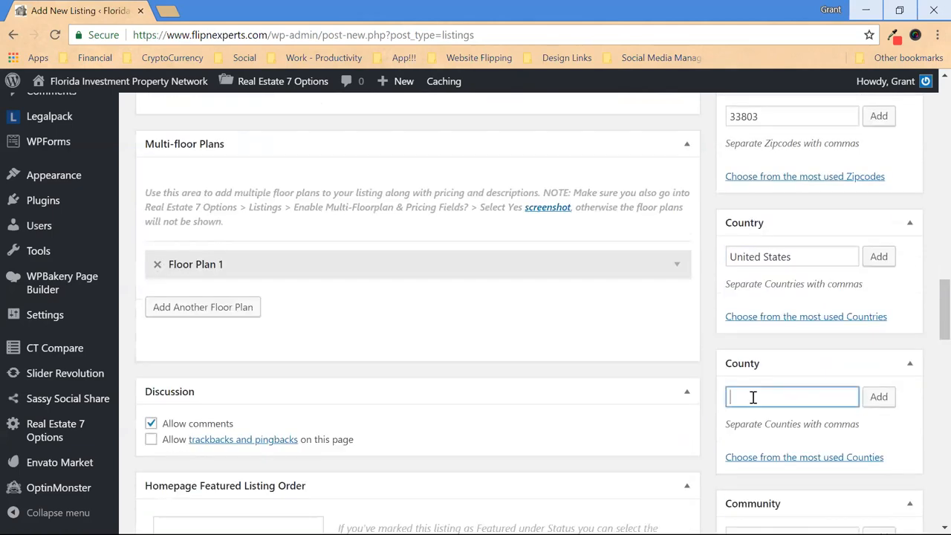
pyautogui.write('Polk')
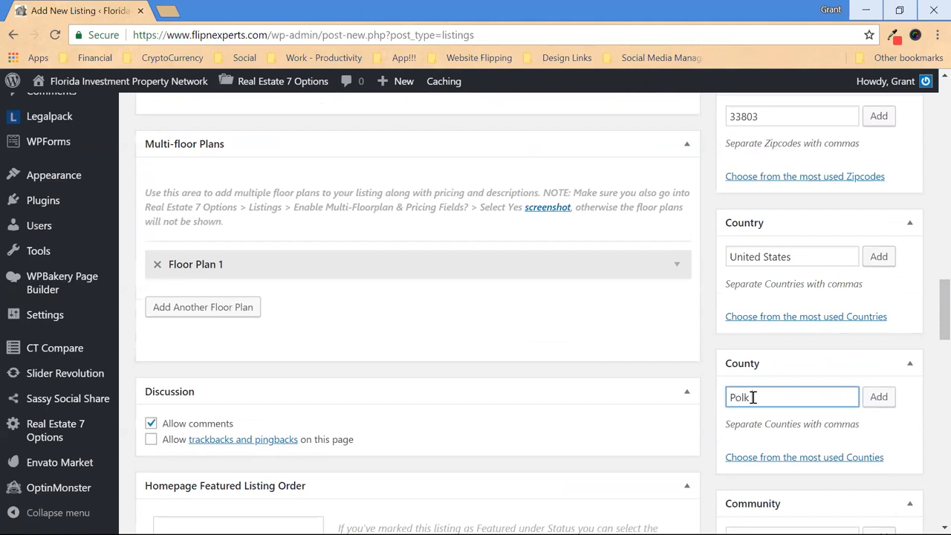
pyautogui.write('County')
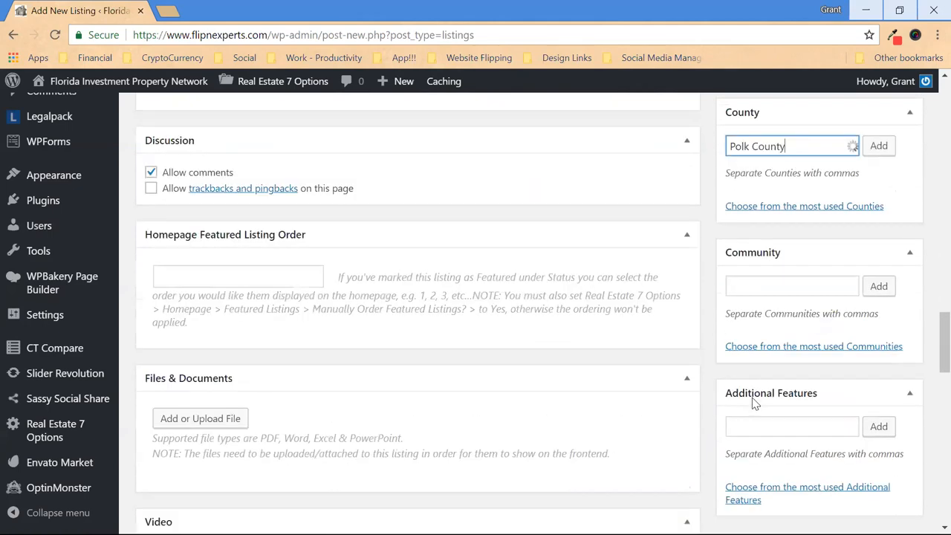
# Pick an option from the most used Additional Features.
pyautogui.scroll(-3)
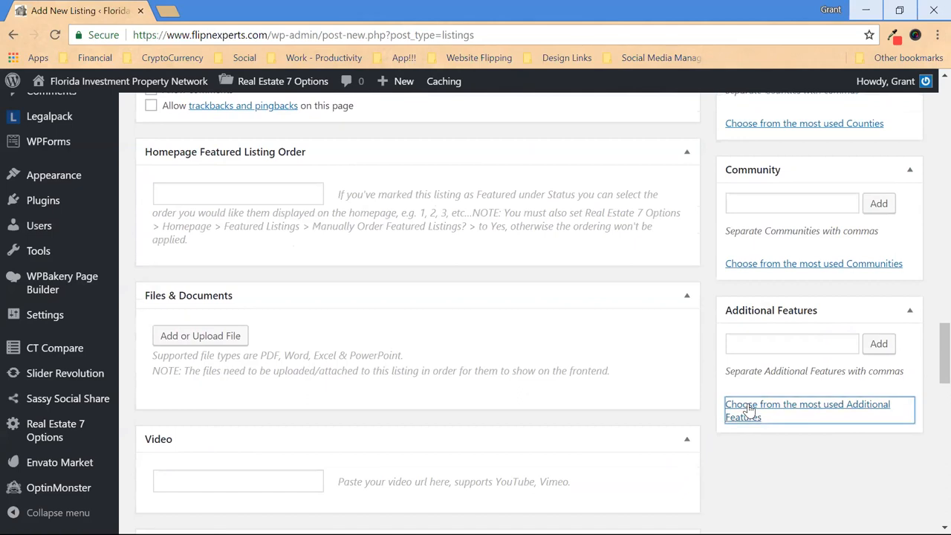
pyautogui.click(806, 410)
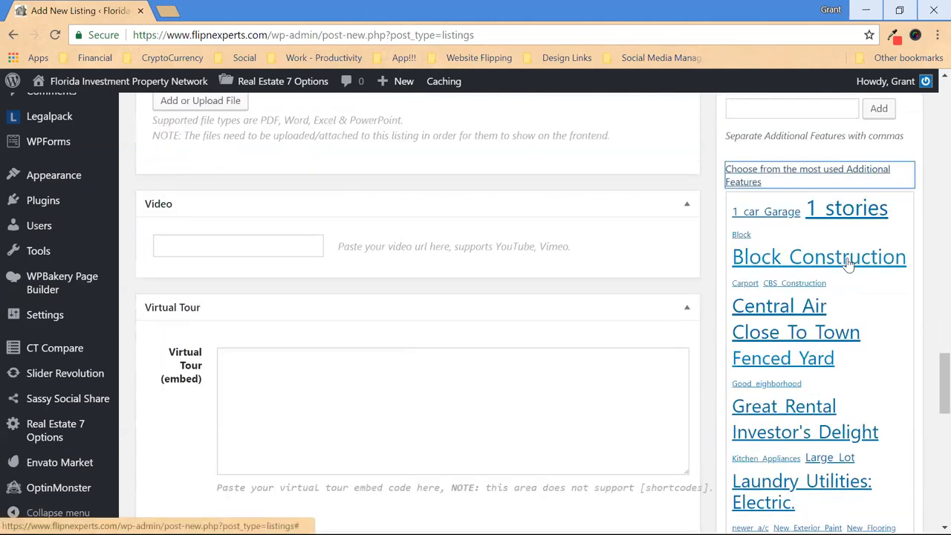
pyautogui.click(819, 256)
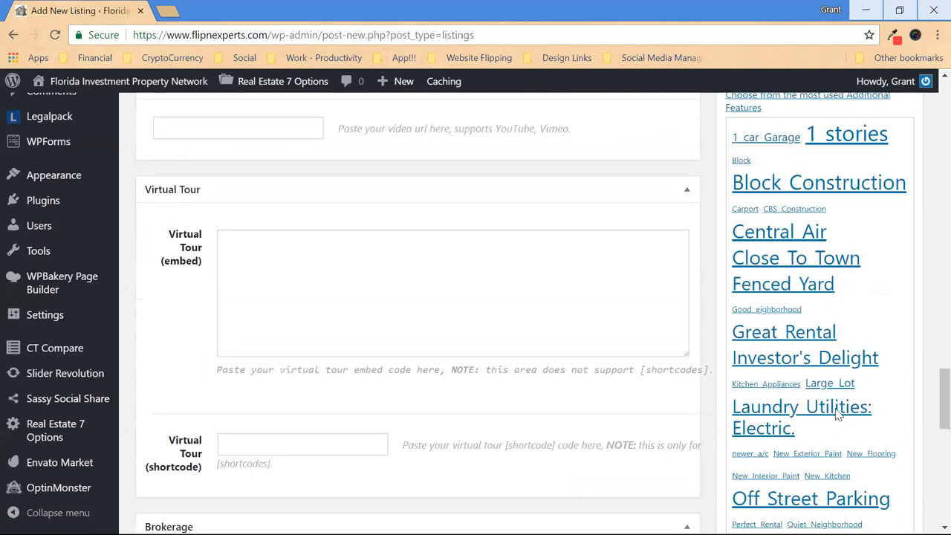
pyautogui.scroll(-3)
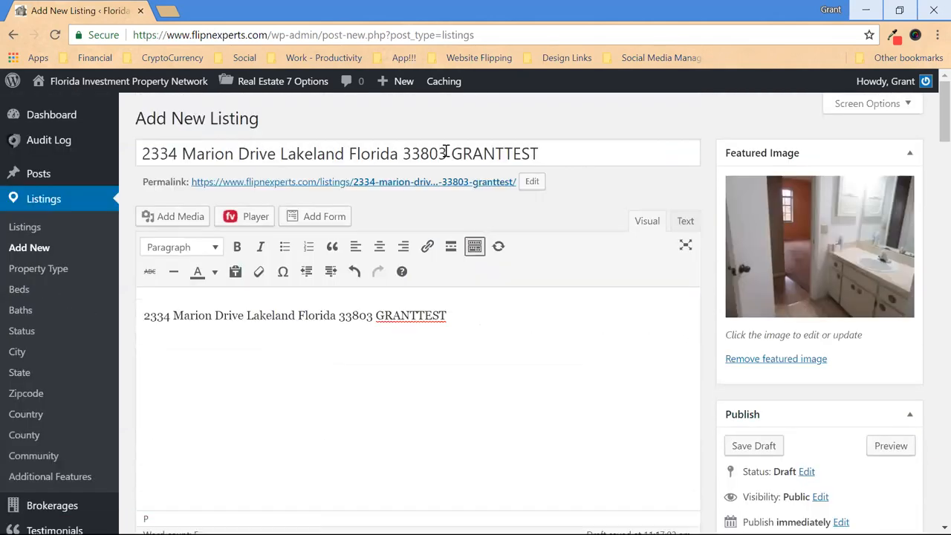
# Trim the title down to the street address, removing city, state, zip and GRANTTEST.
pyautogui.moveTo(273, 154); pyautogui.dragTo(539, 154)
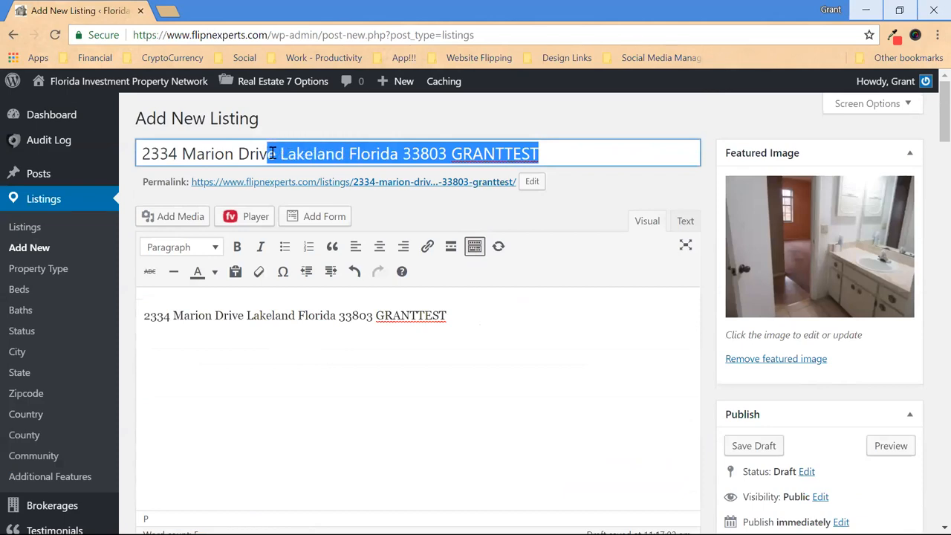
pyautogui.press('Delete')
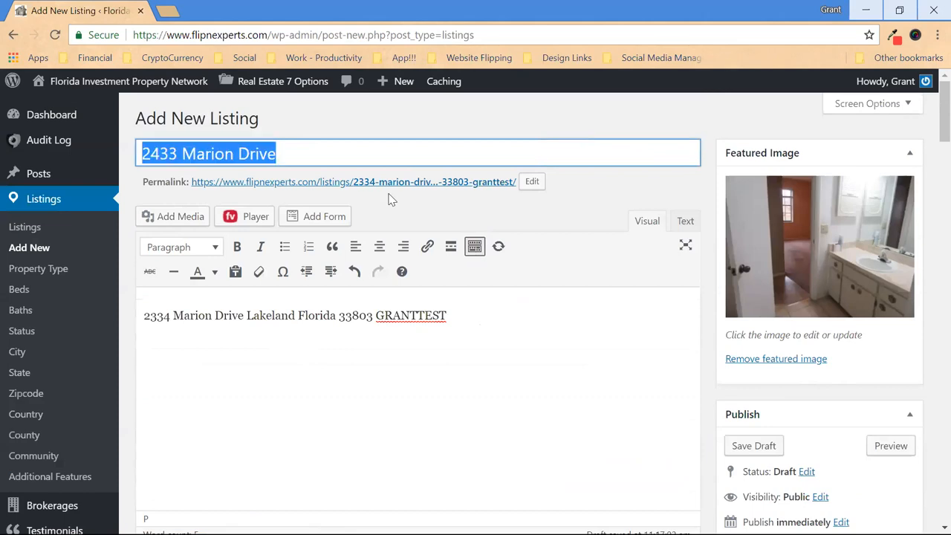
pyautogui.click(531, 181)
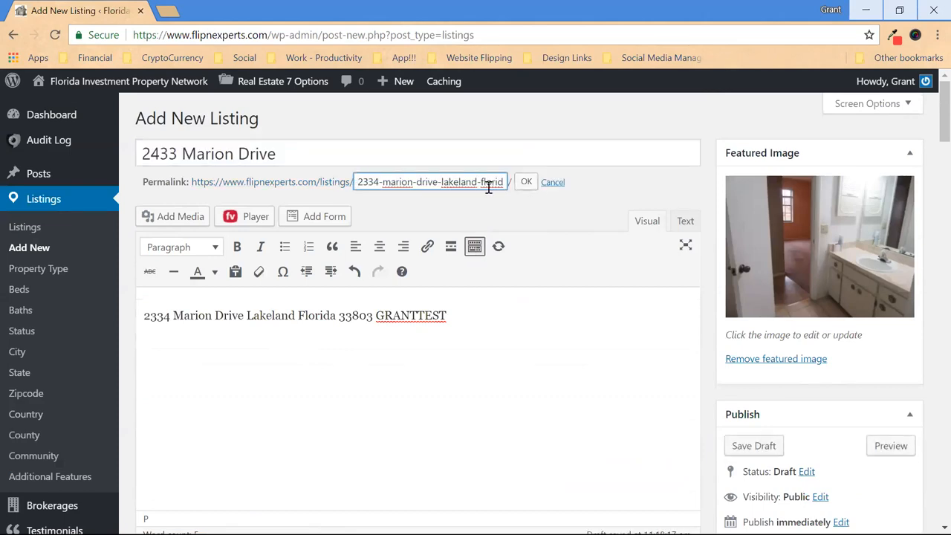
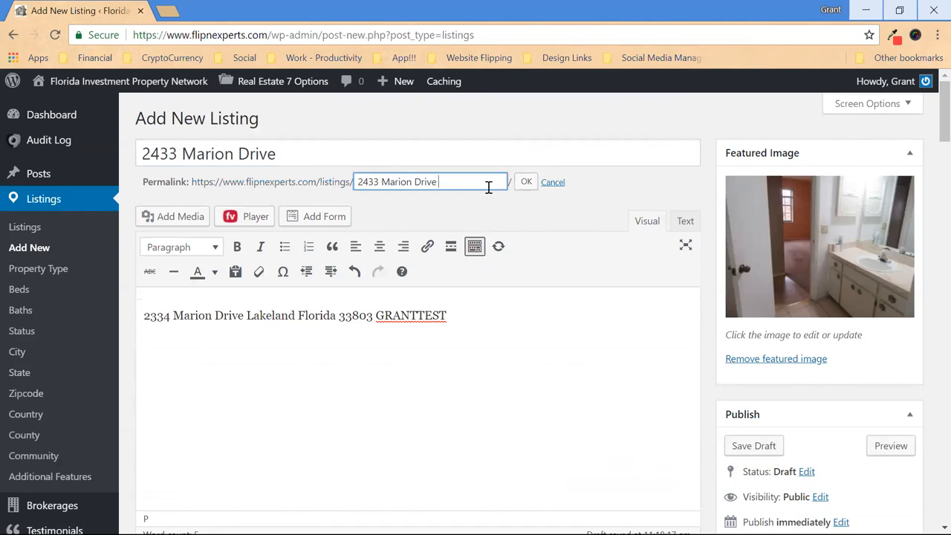
pyautogui.write('GrantTEST')
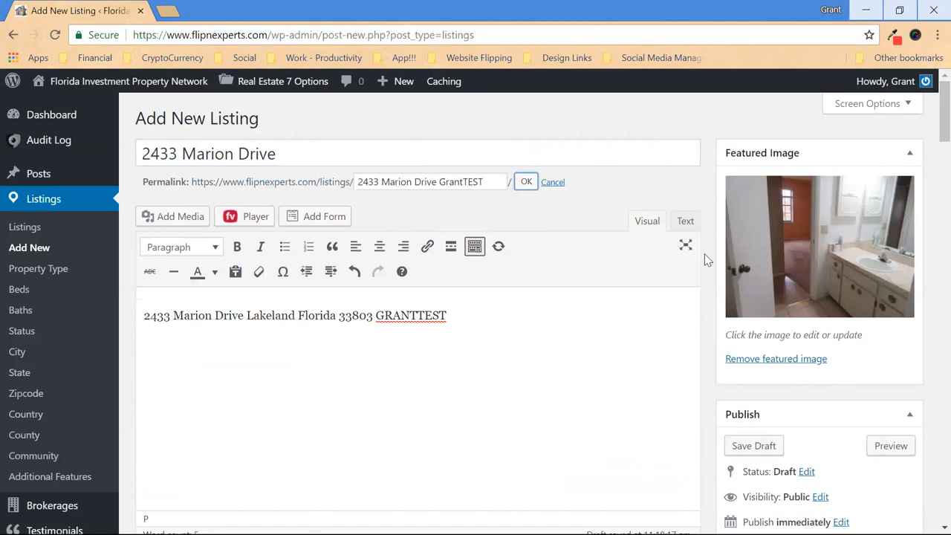
pyautogui.scroll(-3)
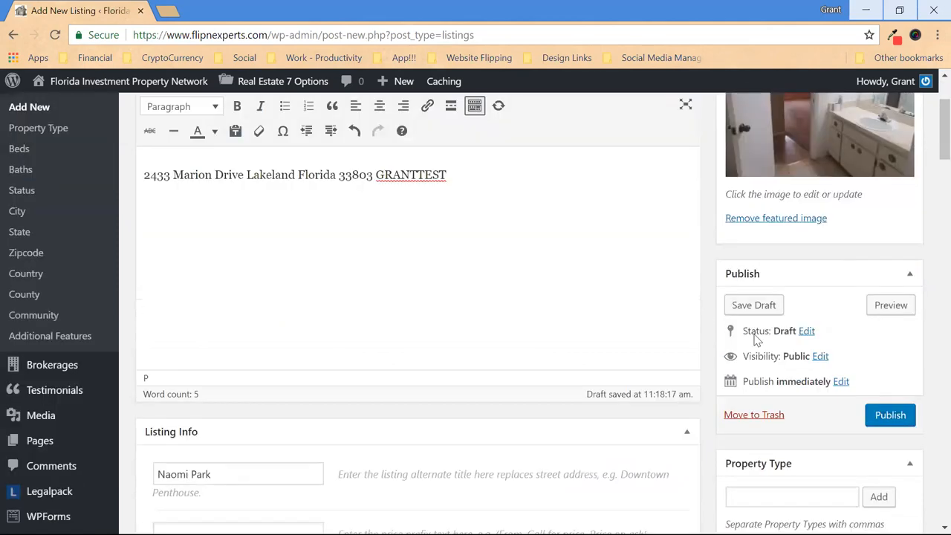
pyautogui.click(889, 415)
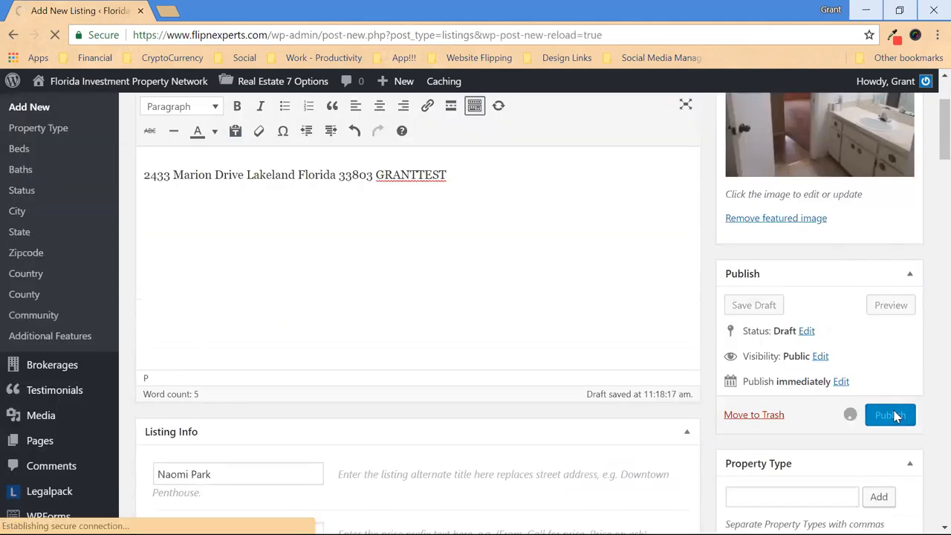
pyautogui.click(889, 414)
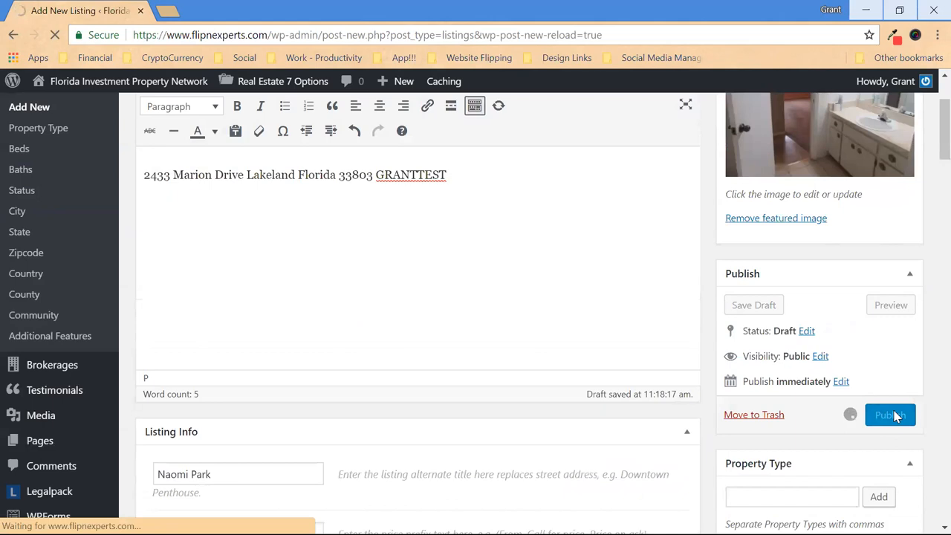
pyautogui.click(890, 415)
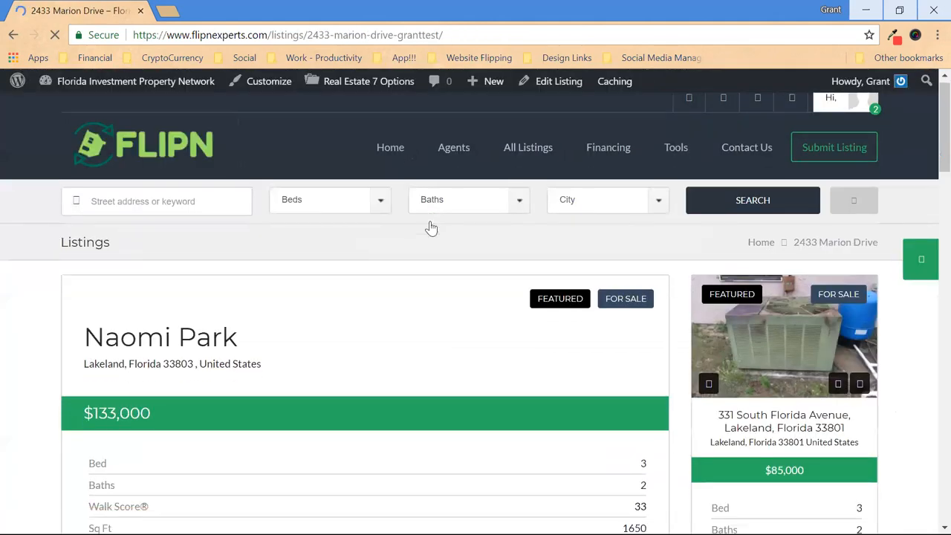
pyautogui.scroll(-3)
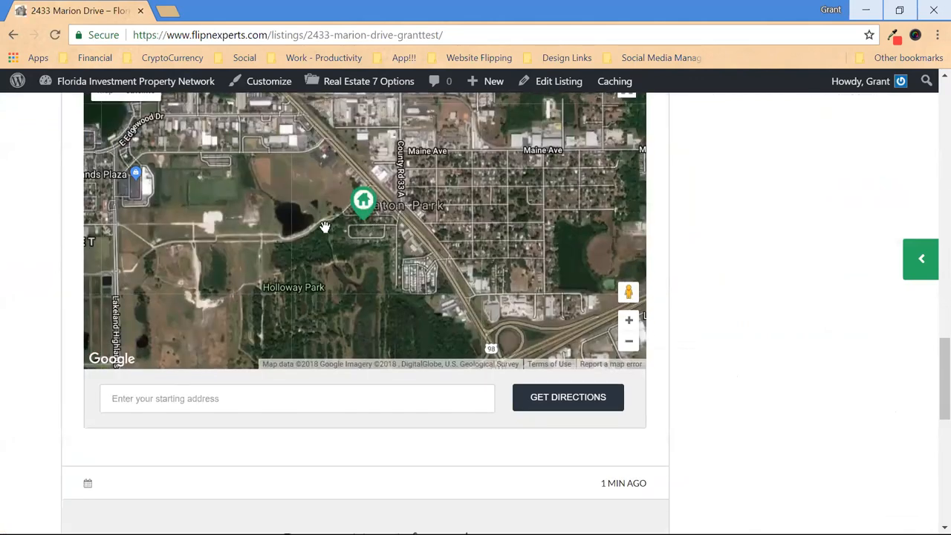
pyautogui.scroll(-3)
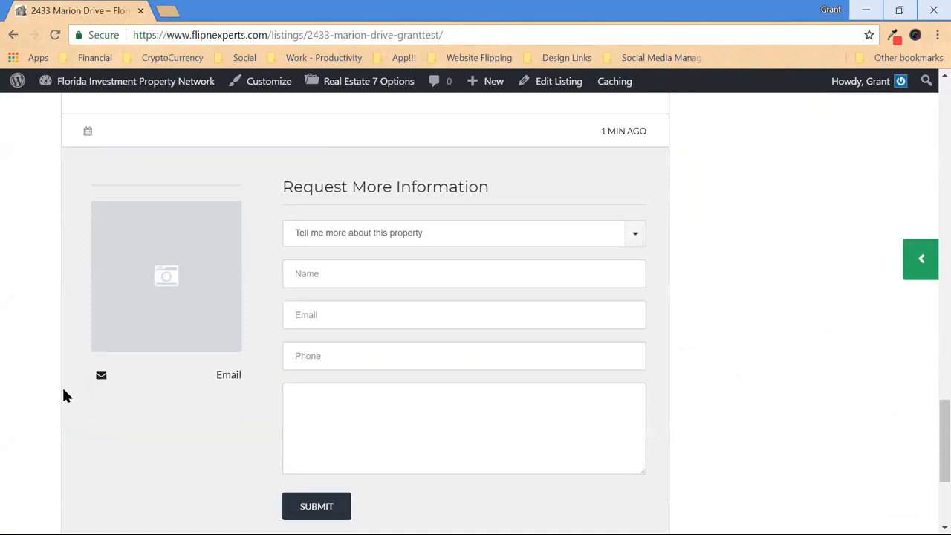
pyautogui.scroll(3)
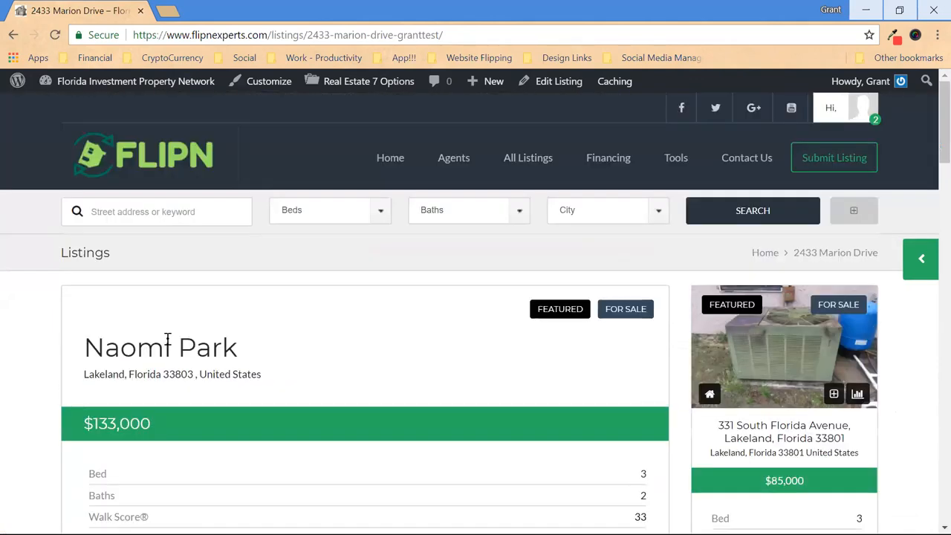
pyautogui.scroll(-3)
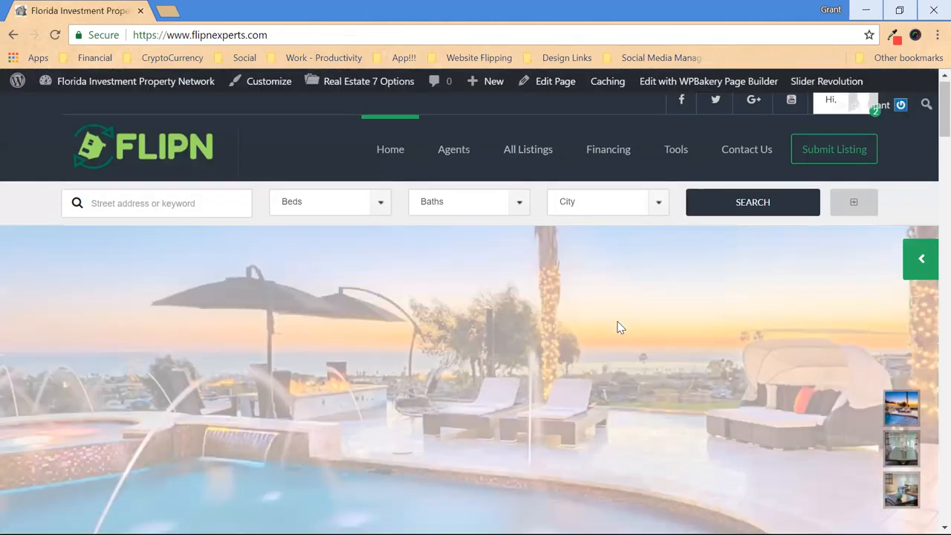
pyautogui.scroll(-3)
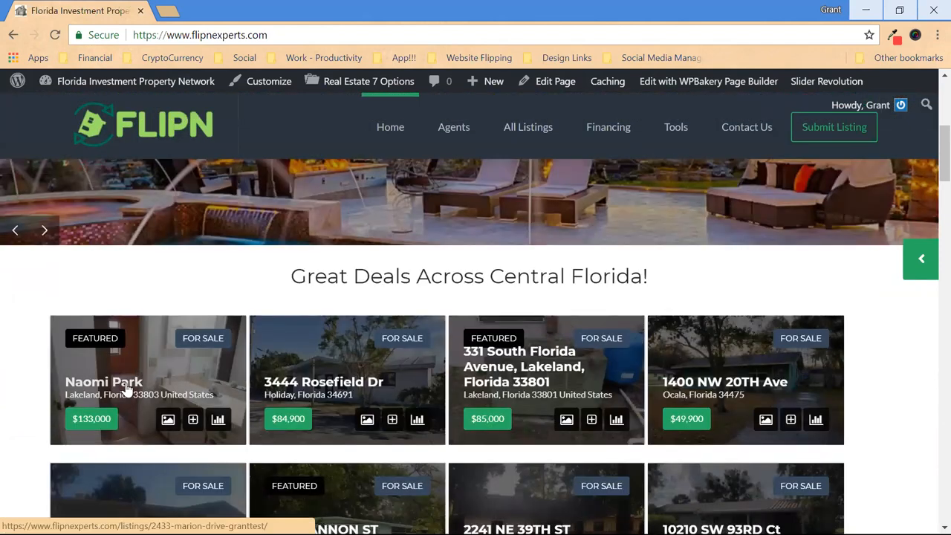
pyautogui.scroll(-3)
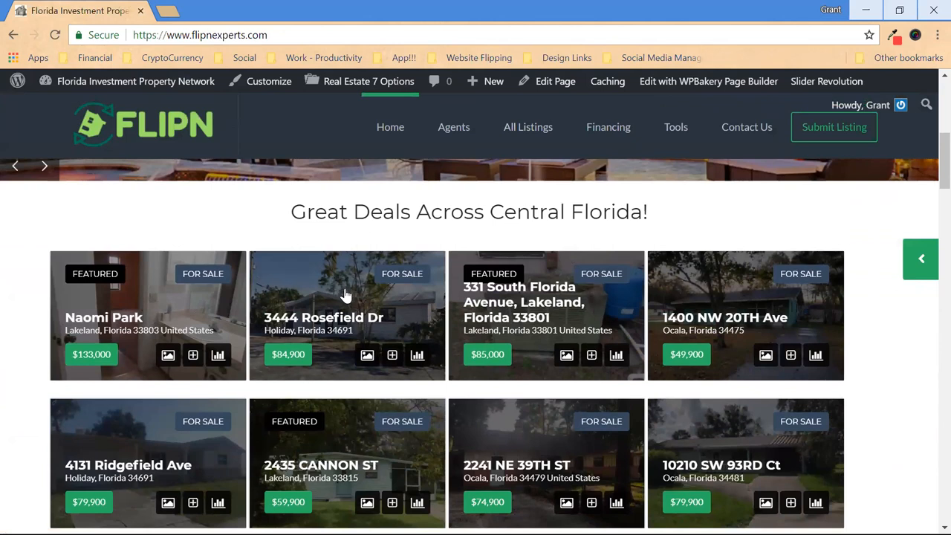
pyautogui.scroll(-3)
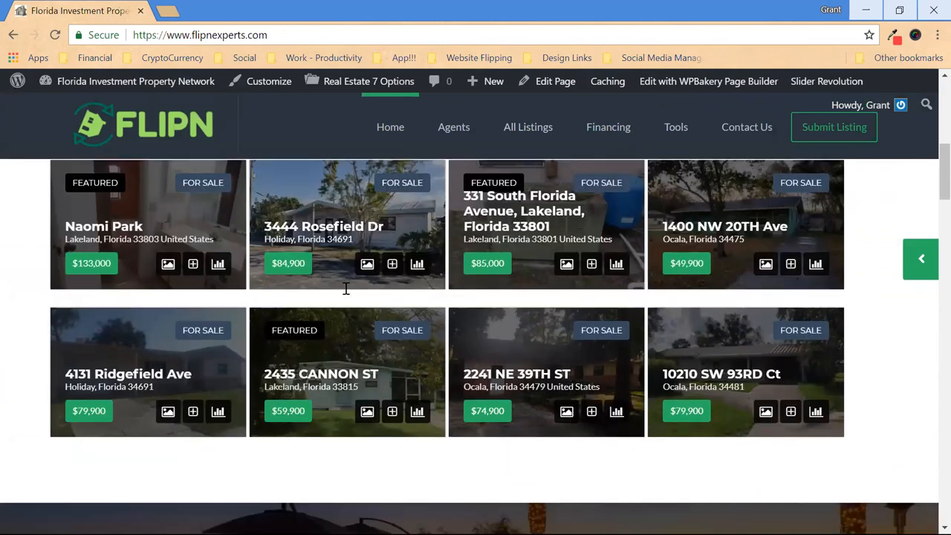
pyautogui.scroll(-3)
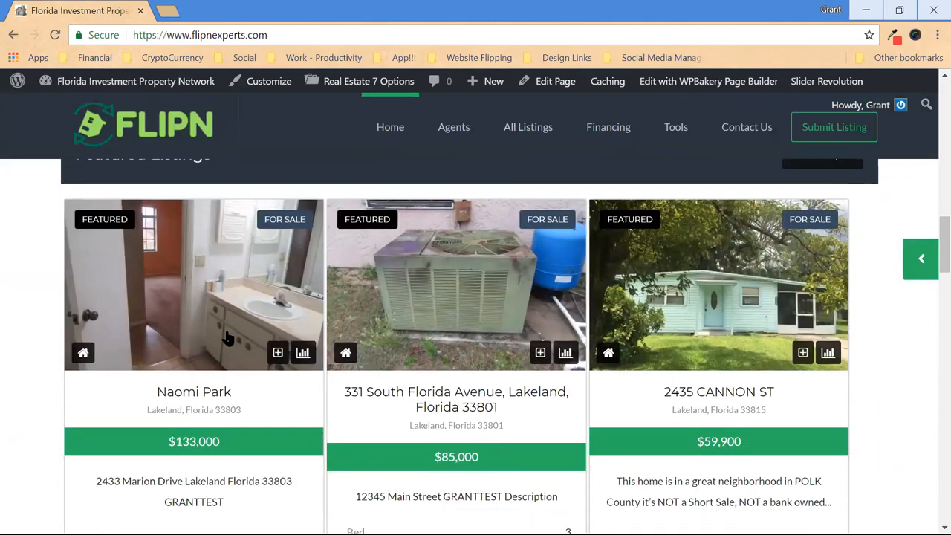
pyautogui.moveTo(546, 256)
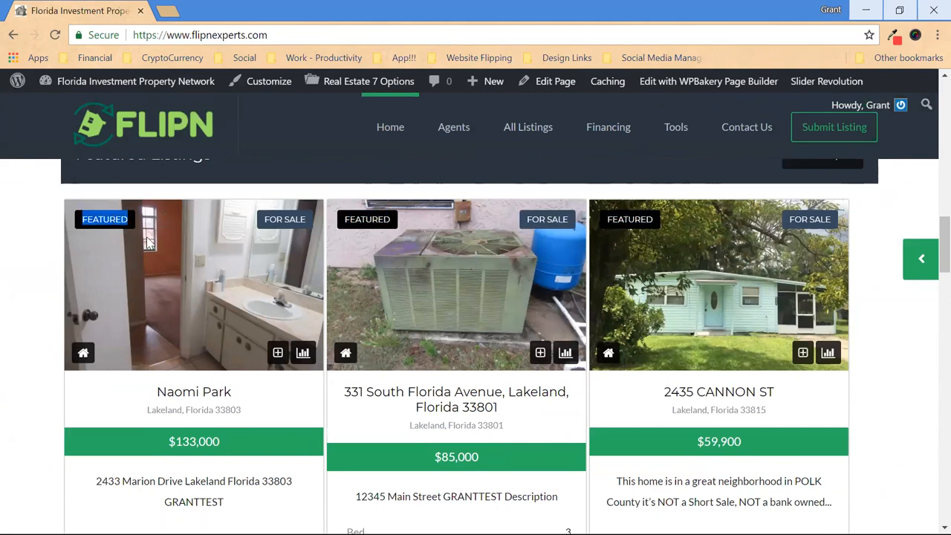
pyautogui.scroll(3)
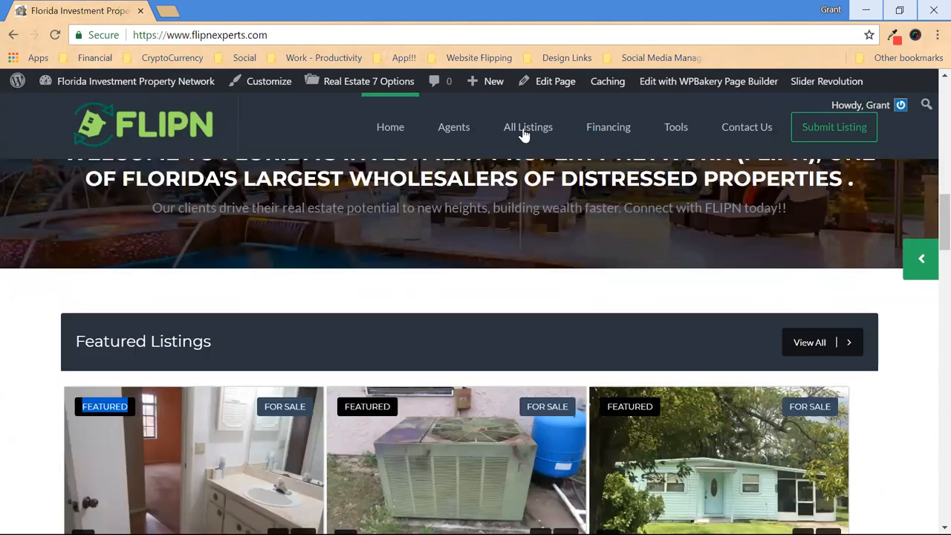
# Go to the All Listings page from the site navigation.
pyautogui.click(528, 126)
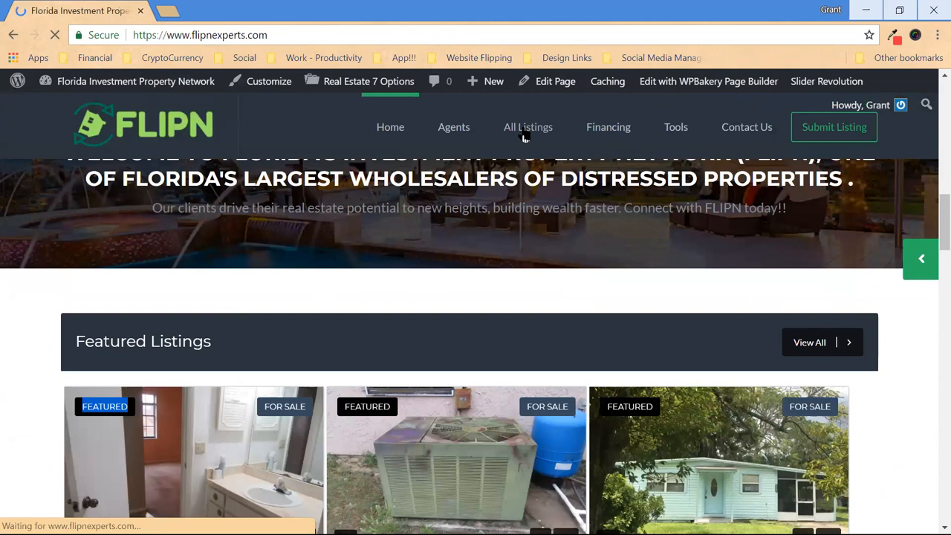
pyautogui.click(527, 127)
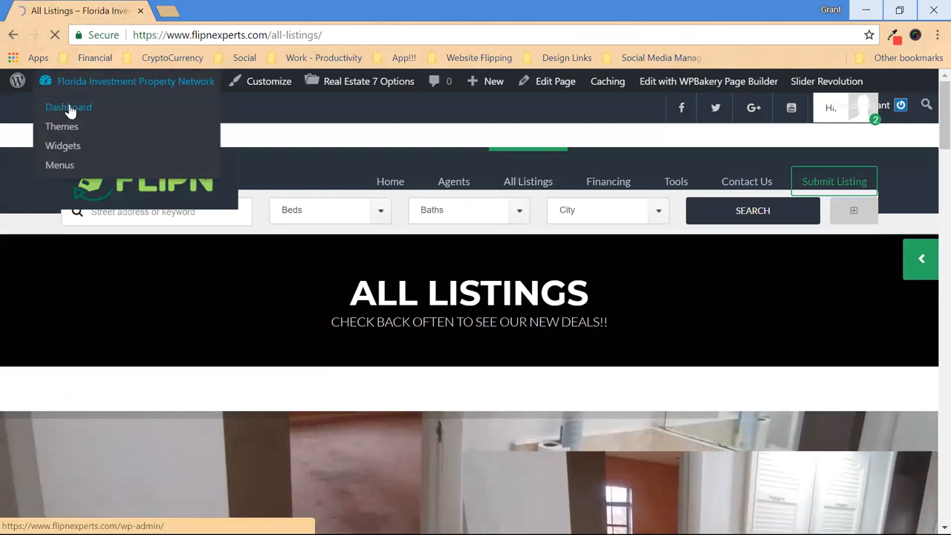
pyautogui.click(68, 107)
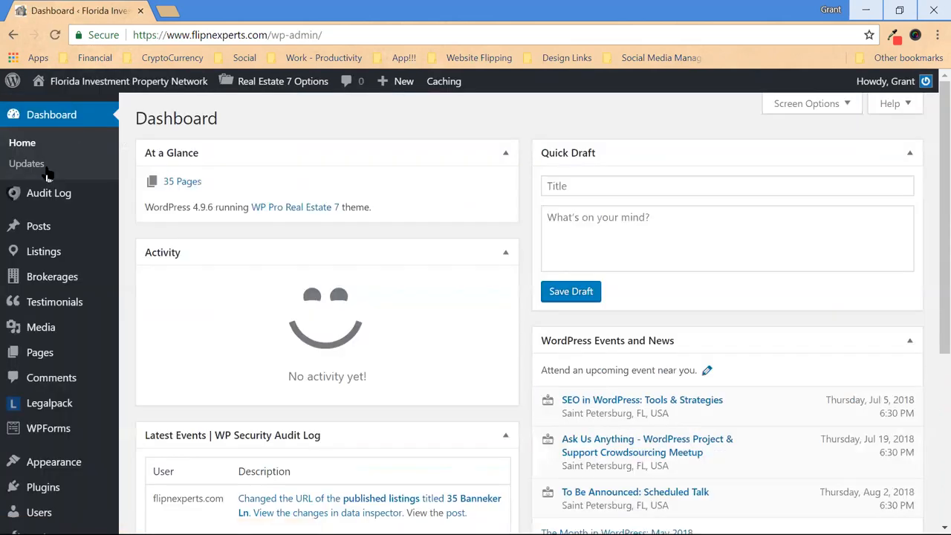
pyautogui.click(43, 251)
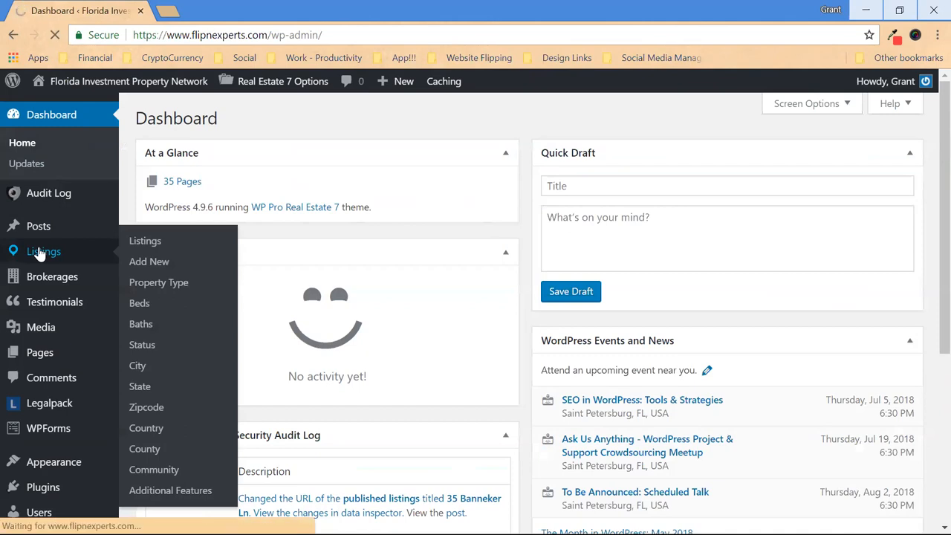
pyautogui.click(145, 240)
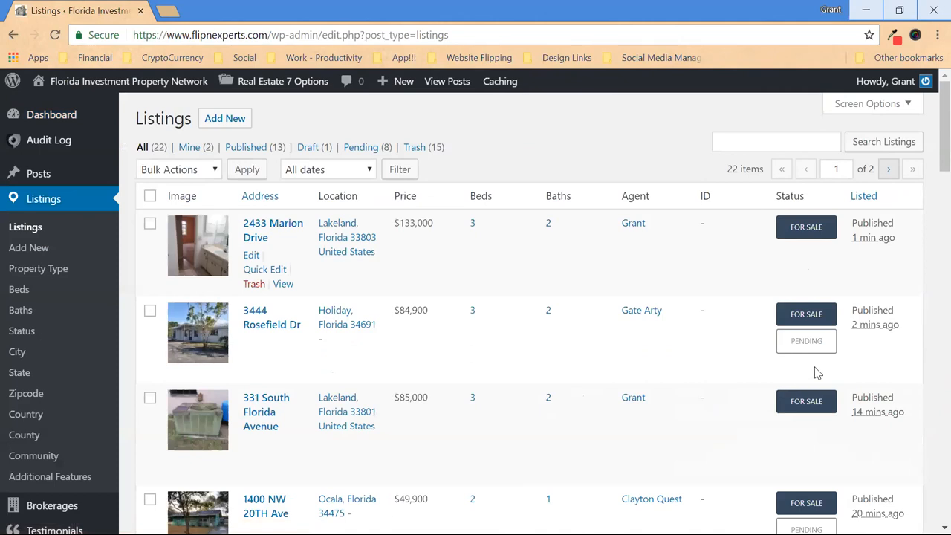
pyautogui.moveTo(817, 347)
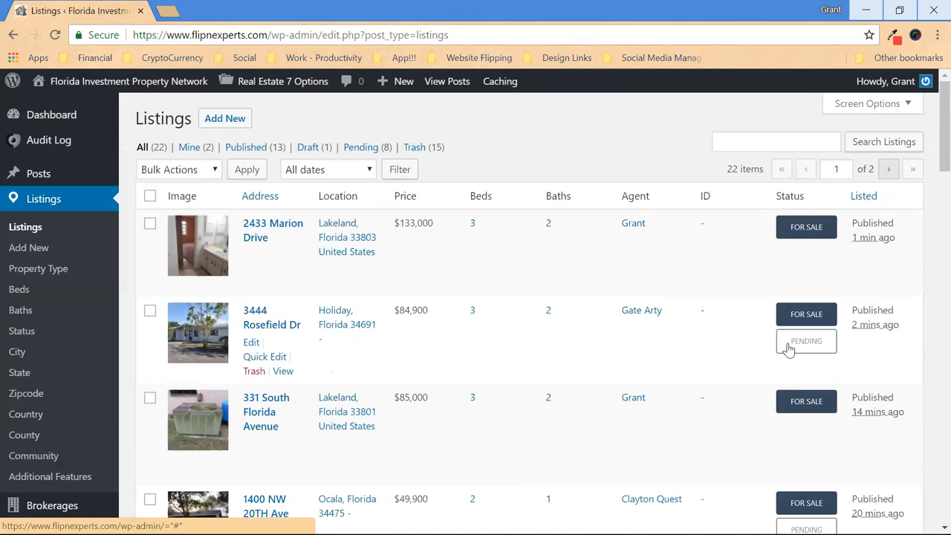
pyautogui.moveTo(747, 350)
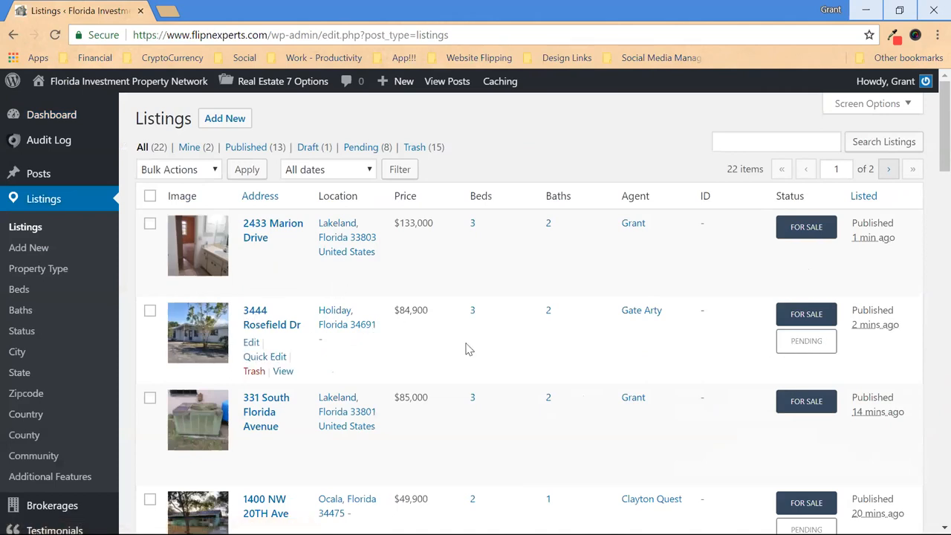
pyautogui.scroll(-3)
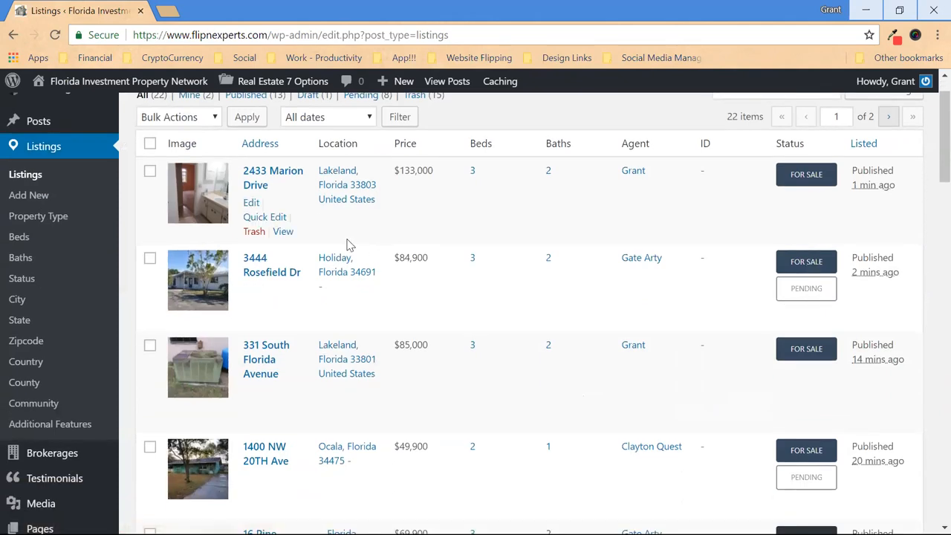
pyautogui.moveTo(393, 201)
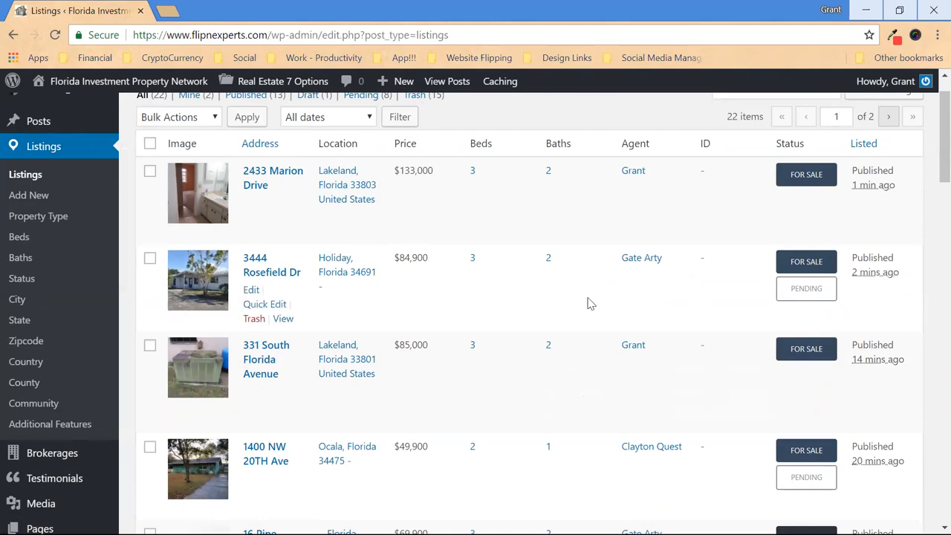
pyautogui.moveTo(571, 466)
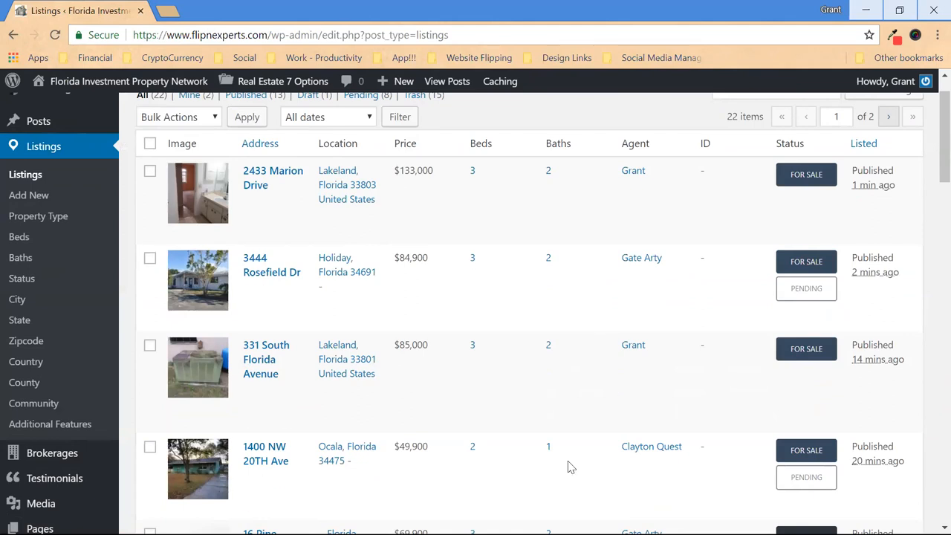